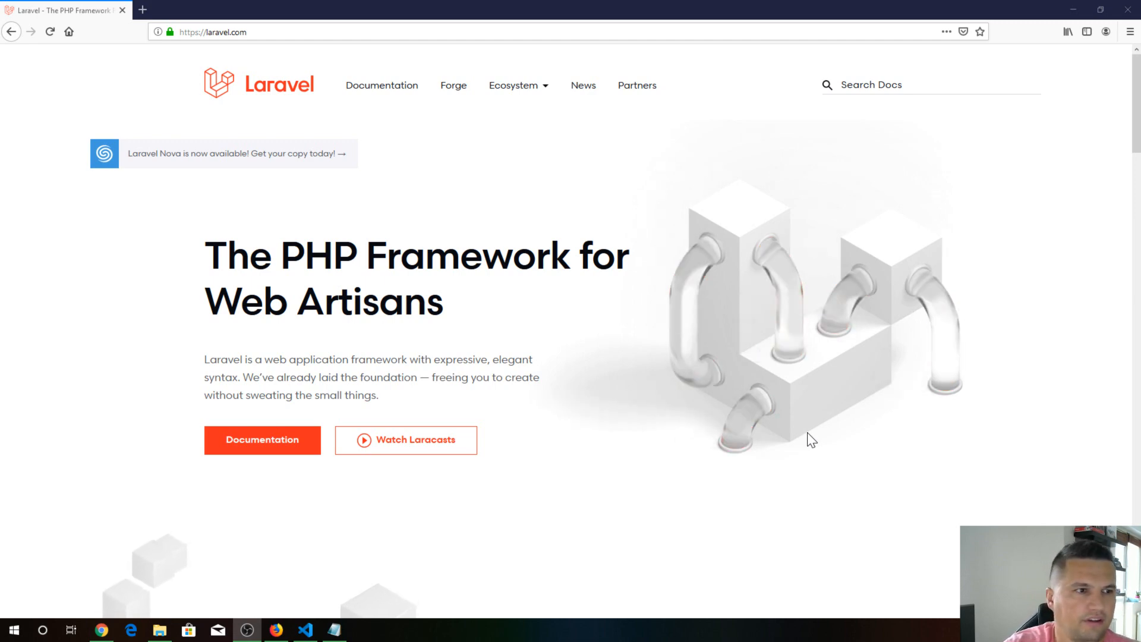
{"action": "mouse_move", "coordinate": [982, 406]}
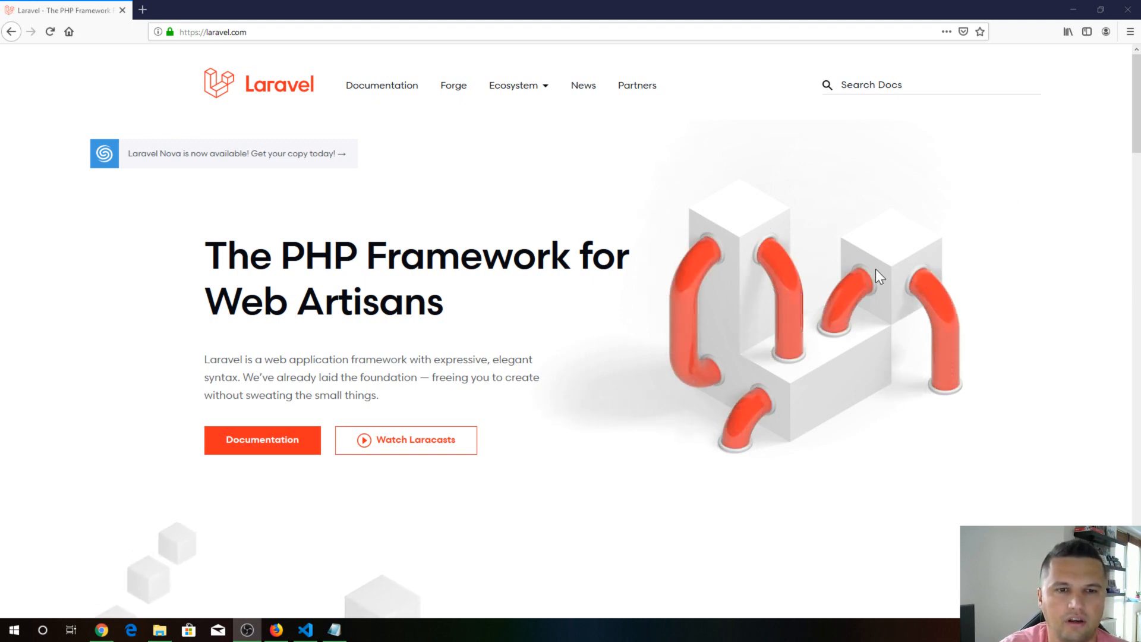
{"action": "mouse_move", "coordinate": [148, 207]}
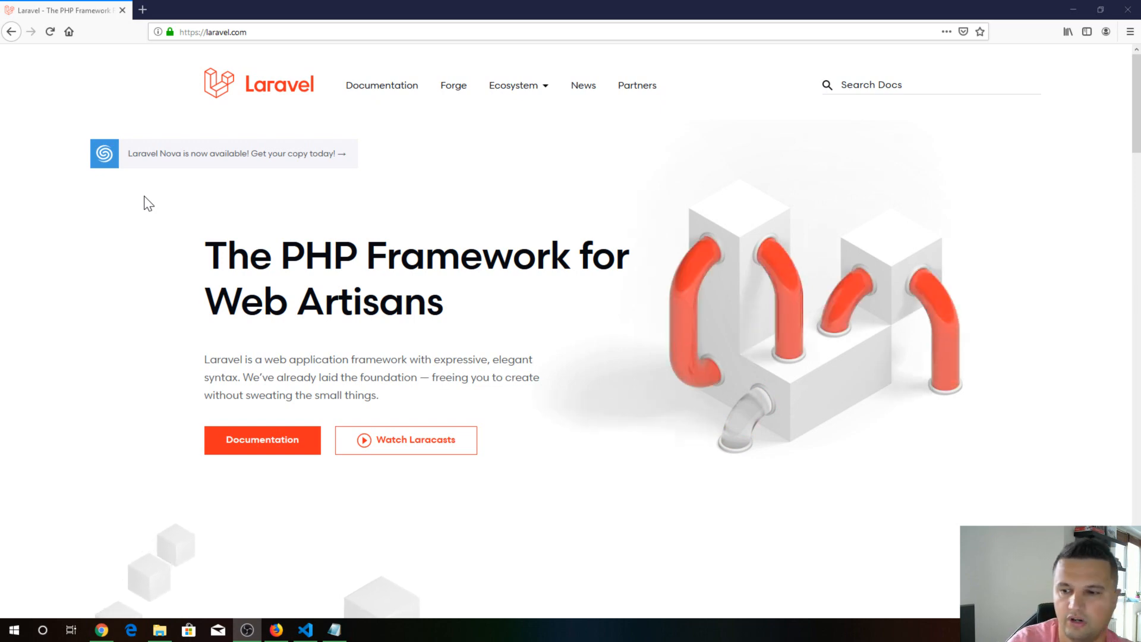
Reach the Frontend Scaffolding guide and highlight the composer require laravel/ui line
{"action": "left_click", "coordinate": [382, 85]}
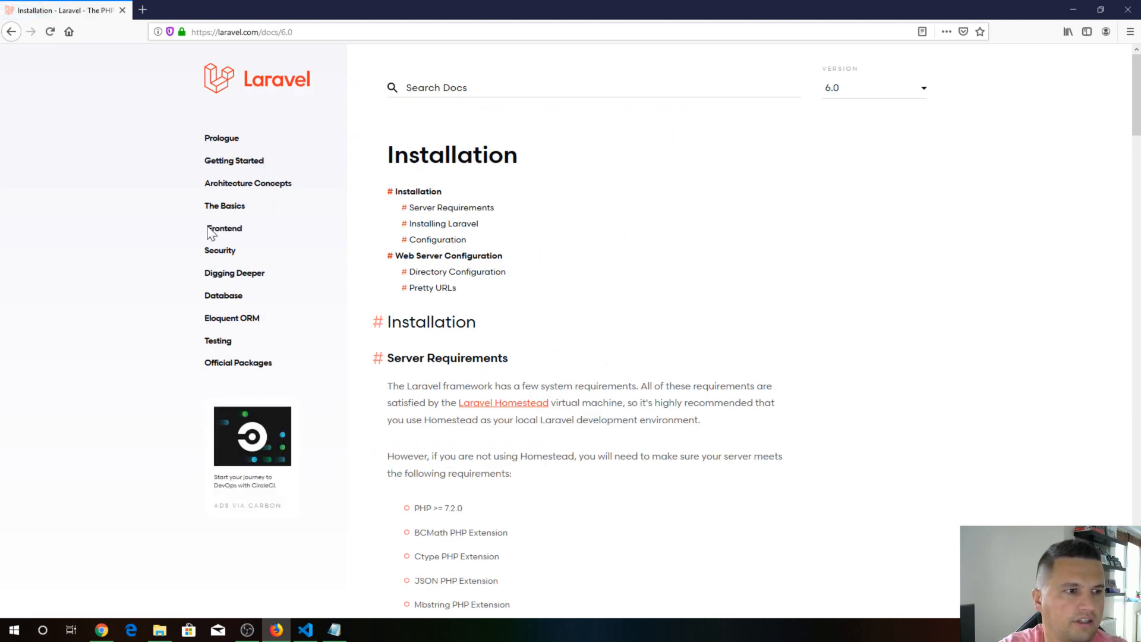
{"action": "left_click", "coordinate": [222, 228]}
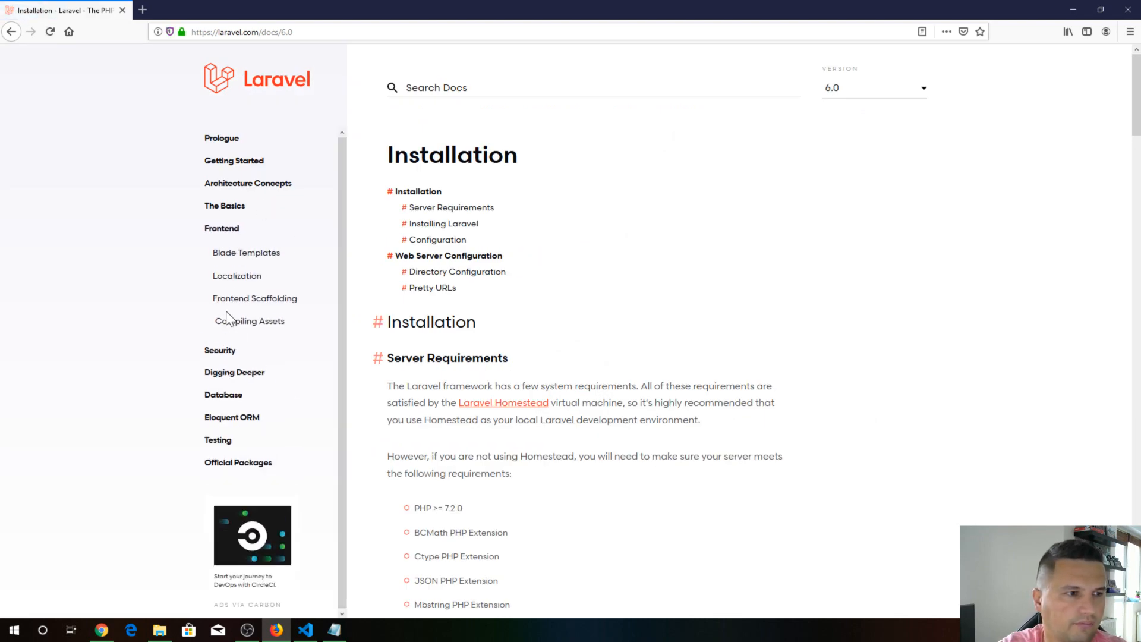
{"action": "left_click", "coordinate": [255, 298]}
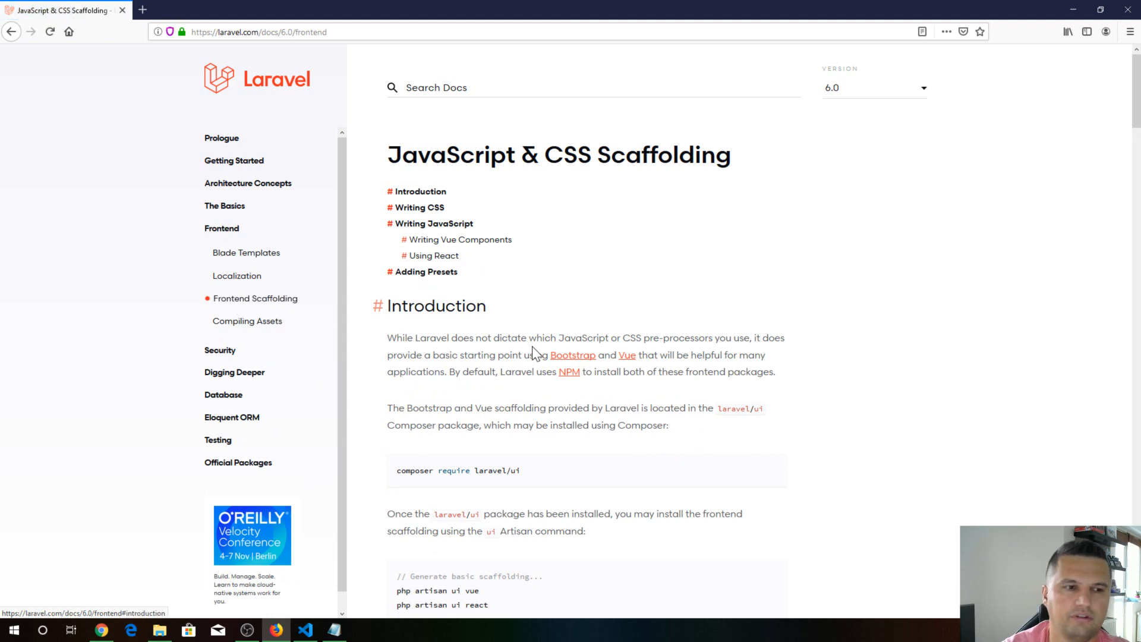
{"action": "scroll", "scroll_direction": "down", "scroll_amount": 3}
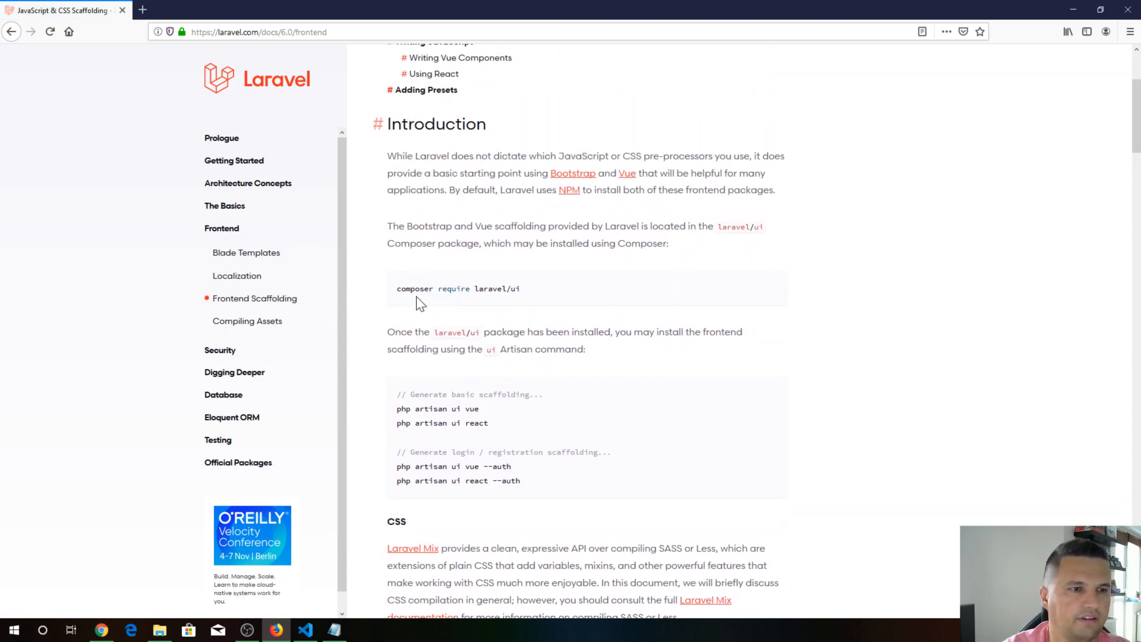
{"action": "left_click_drag", "start_coordinate": [397, 287], "coordinate": [506, 288]}
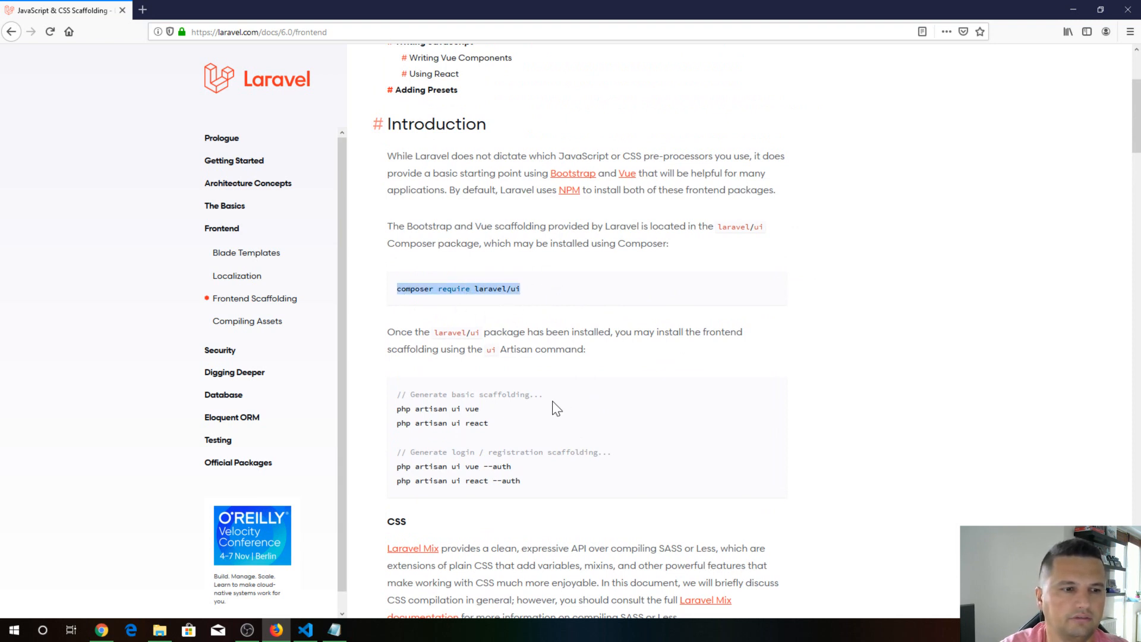
{"action": "mouse_move", "coordinate": [442, 424]}
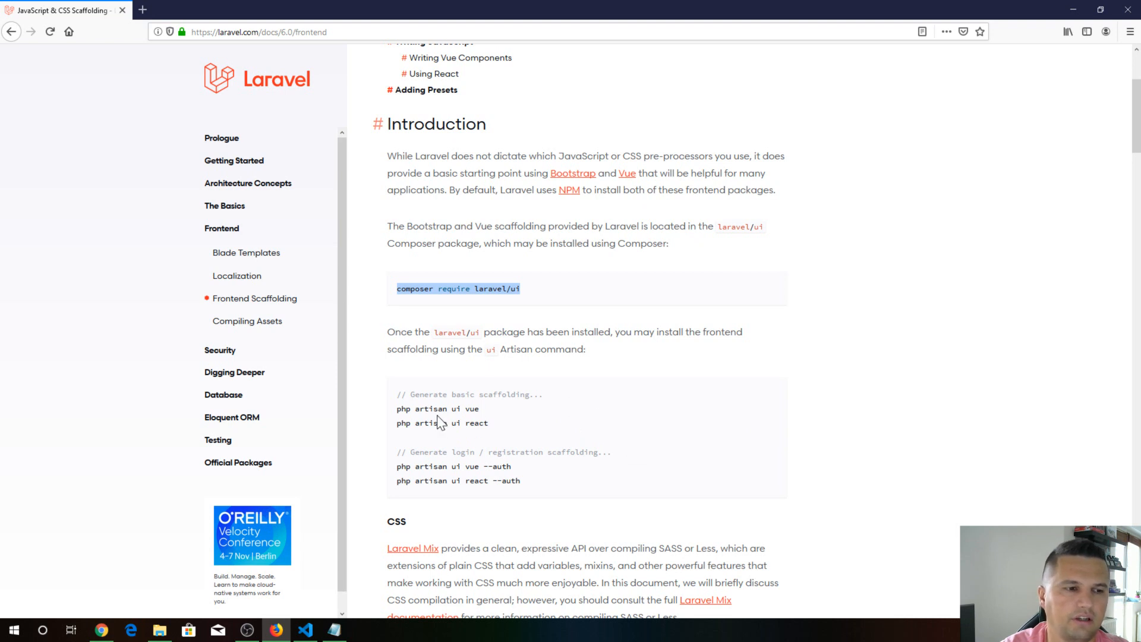
{"action": "mouse_move", "coordinate": [491, 428]}
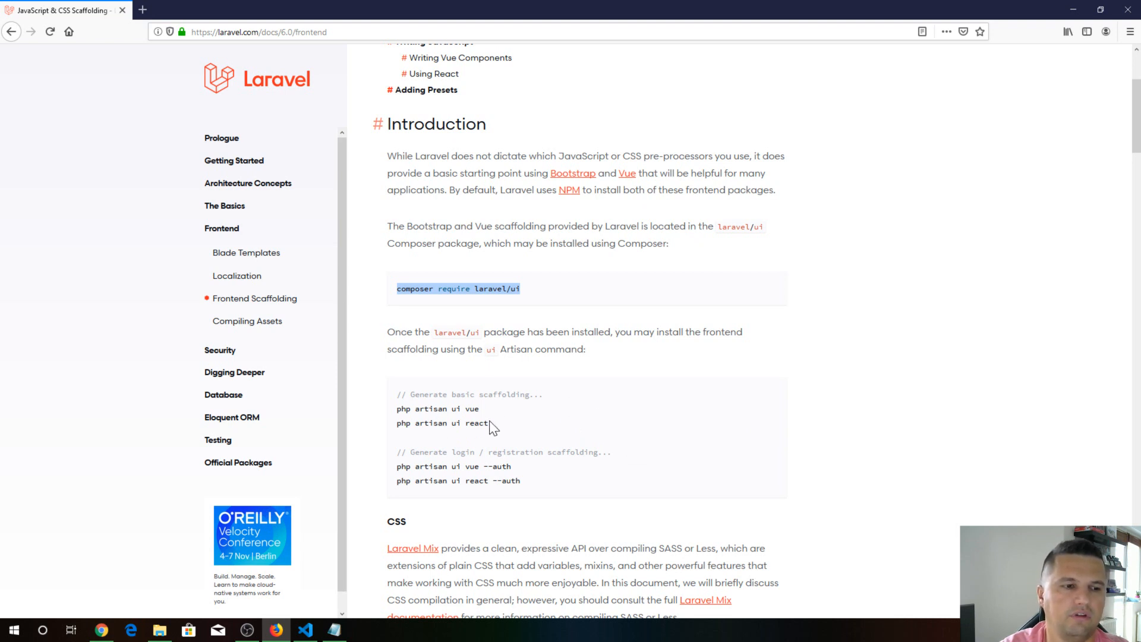
{"action": "mouse_move", "coordinate": [549, 428]}
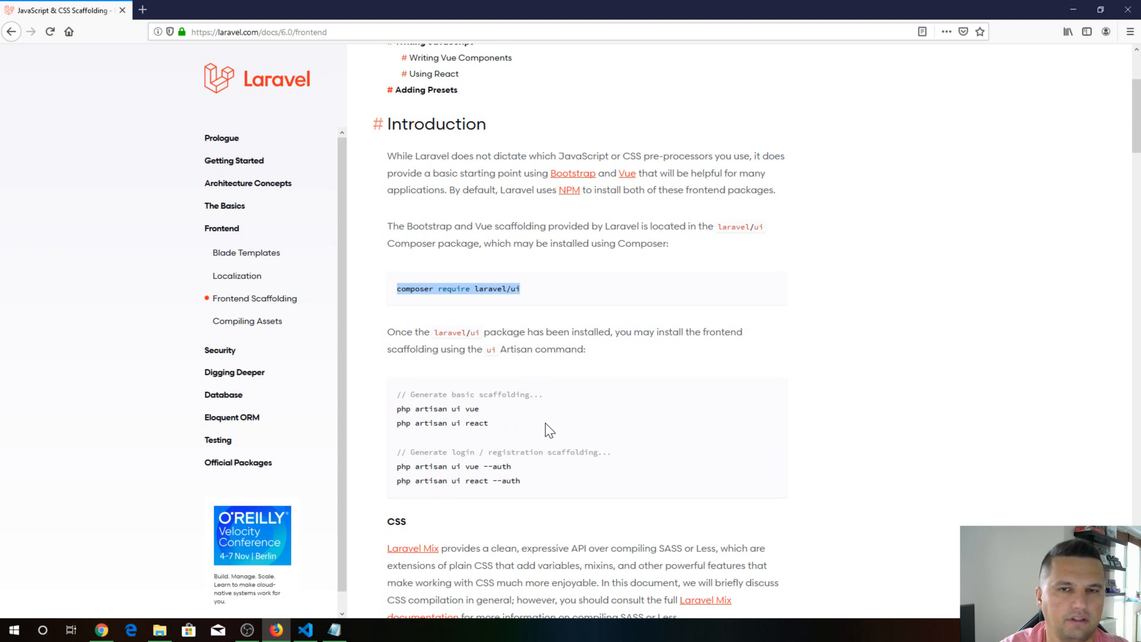
{"action": "scroll", "scroll_direction": "down", "scroll_amount": 3}
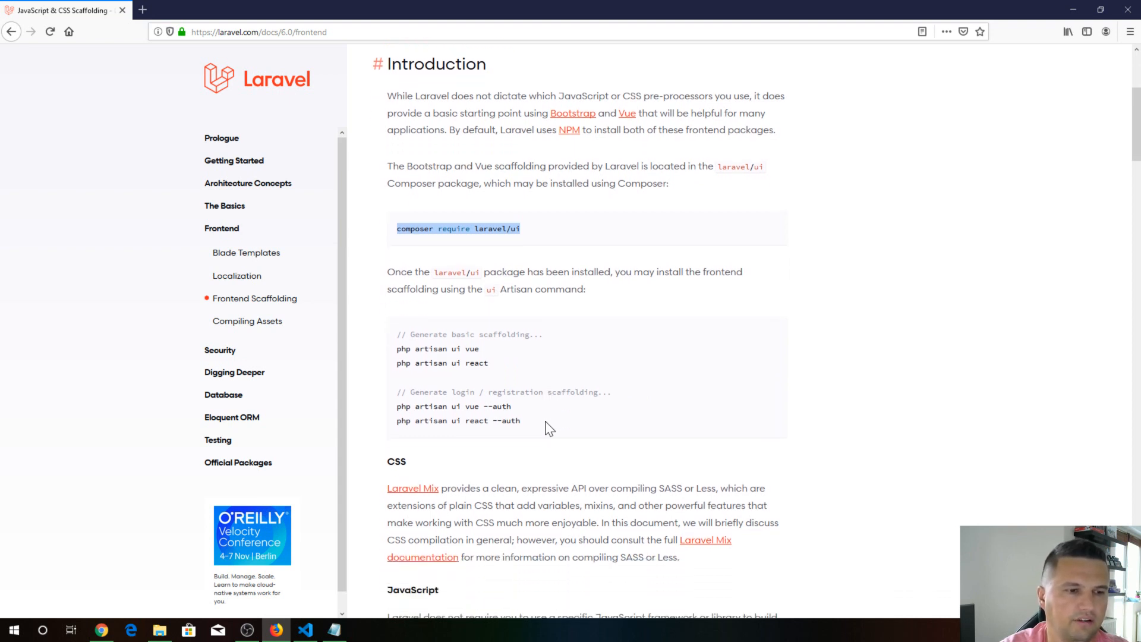
{"action": "scroll", "scroll_direction": "down", "scroll_amount": 3}
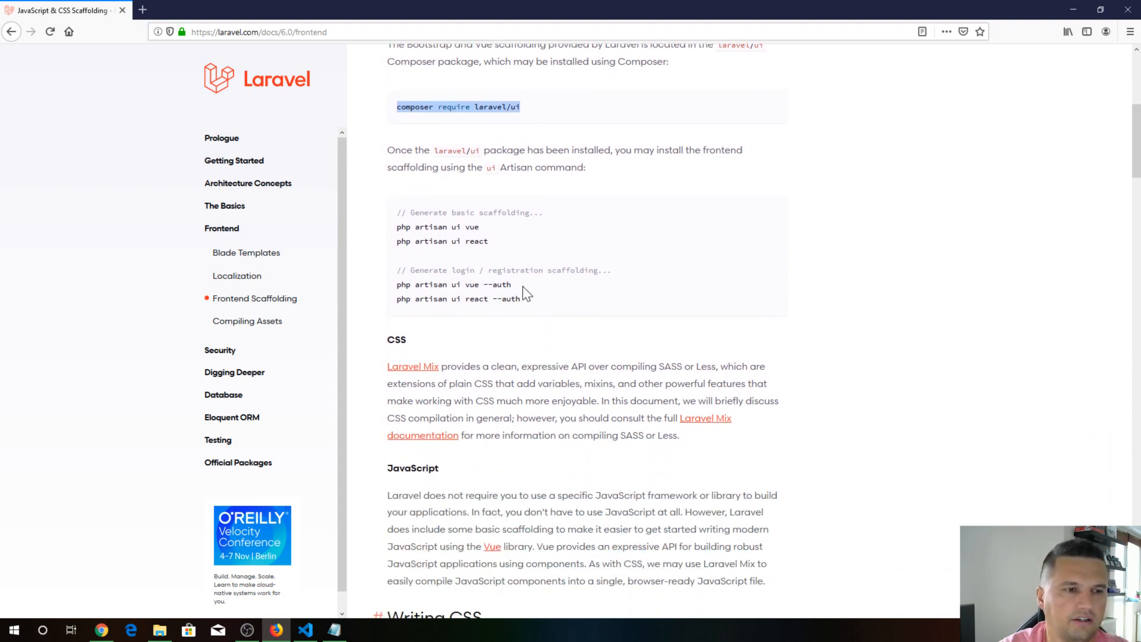
{"action": "mouse_move", "coordinate": [573, 293]}
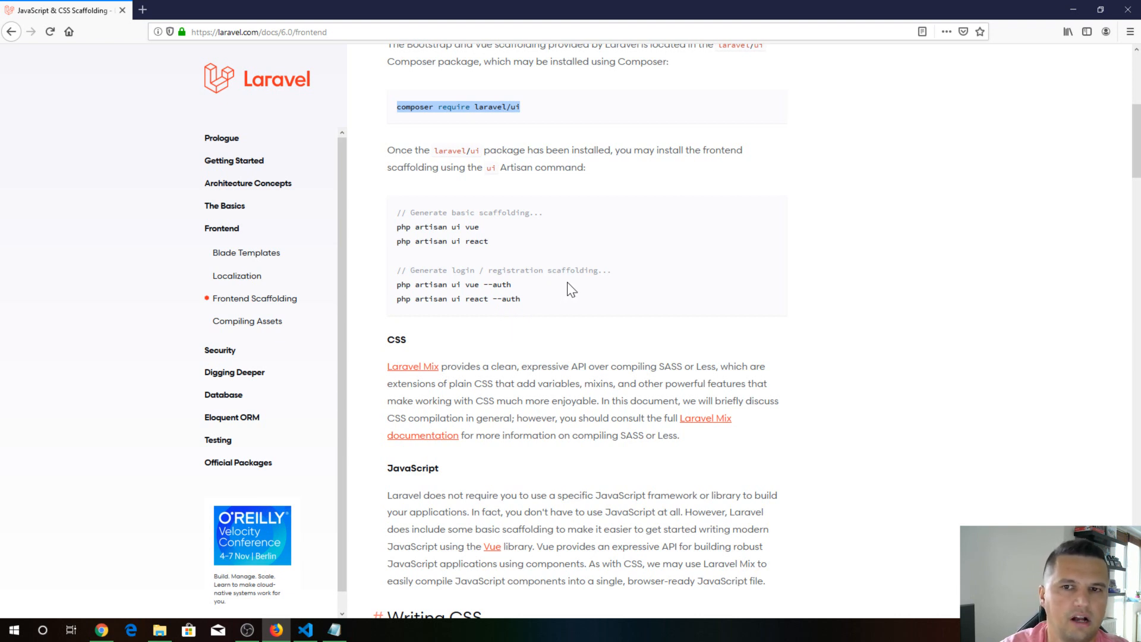
{"action": "mouse_move", "coordinate": [580, 293]}
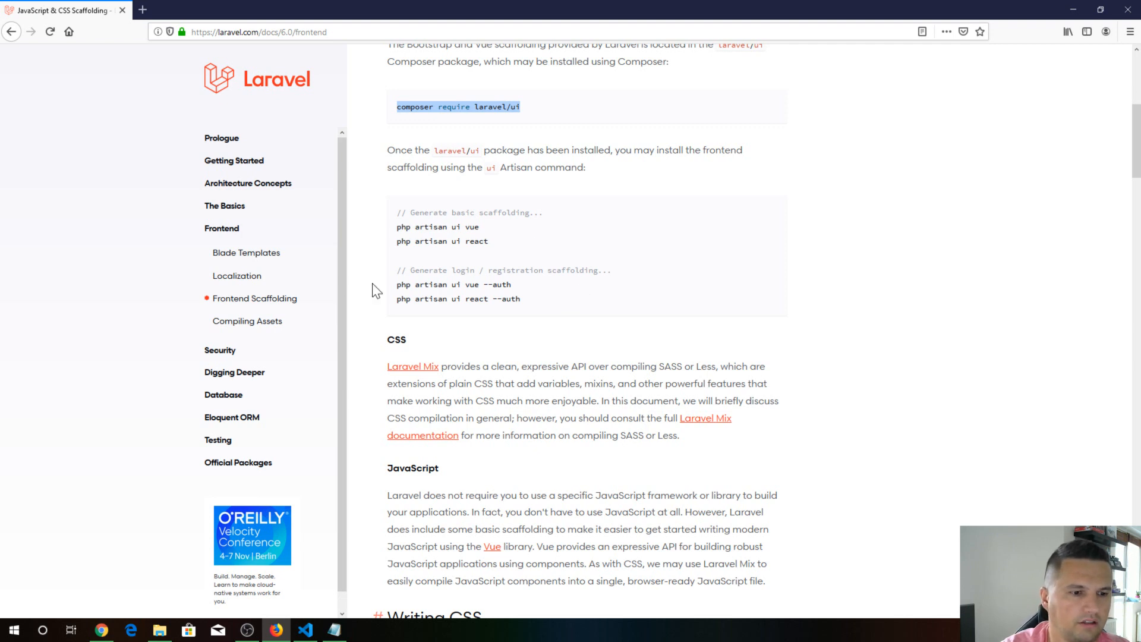
{"action": "mouse_move", "coordinate": [308, 588]}
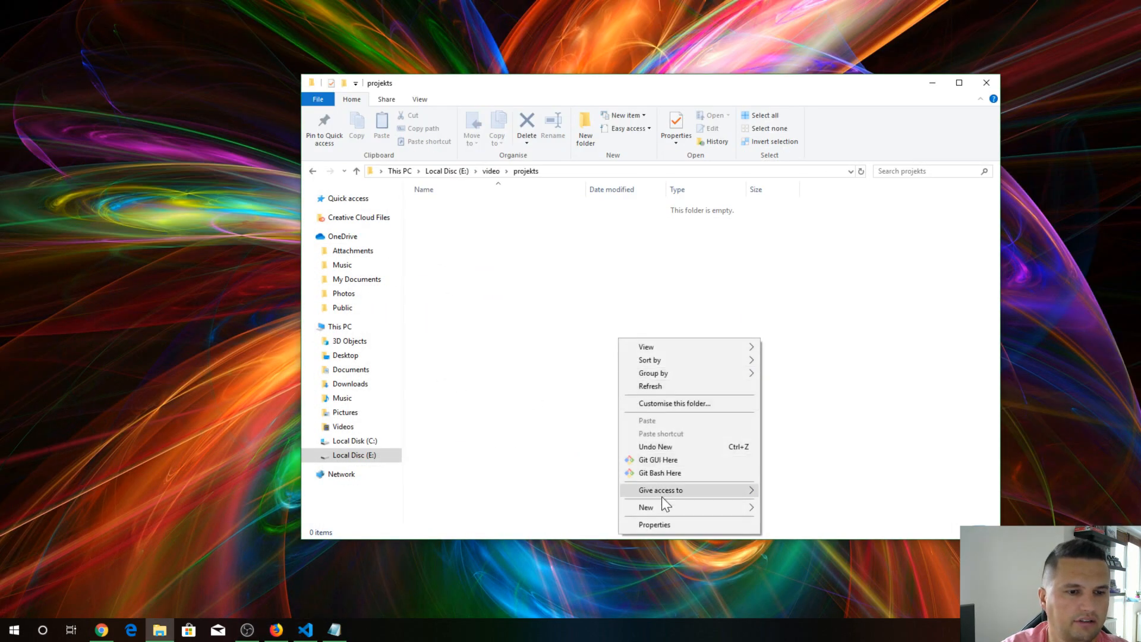
Launch Git Bash in projekts and run laravel new v6blog
{"action": "left_click", "coordinate": [659, 473]}
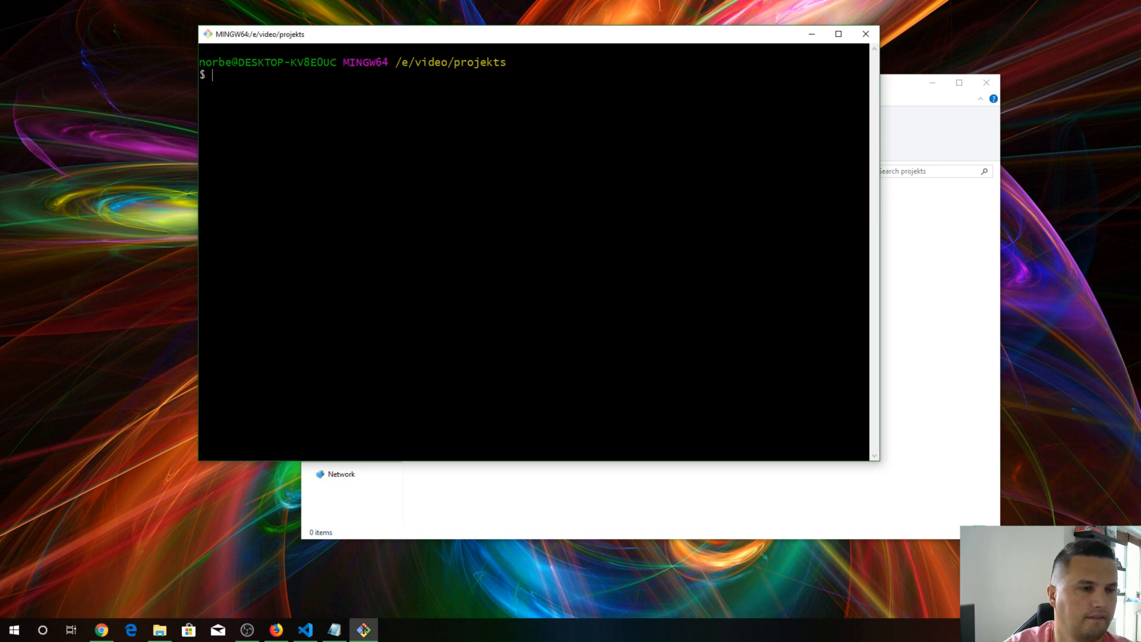
{"action": "type", "text": "laa"}
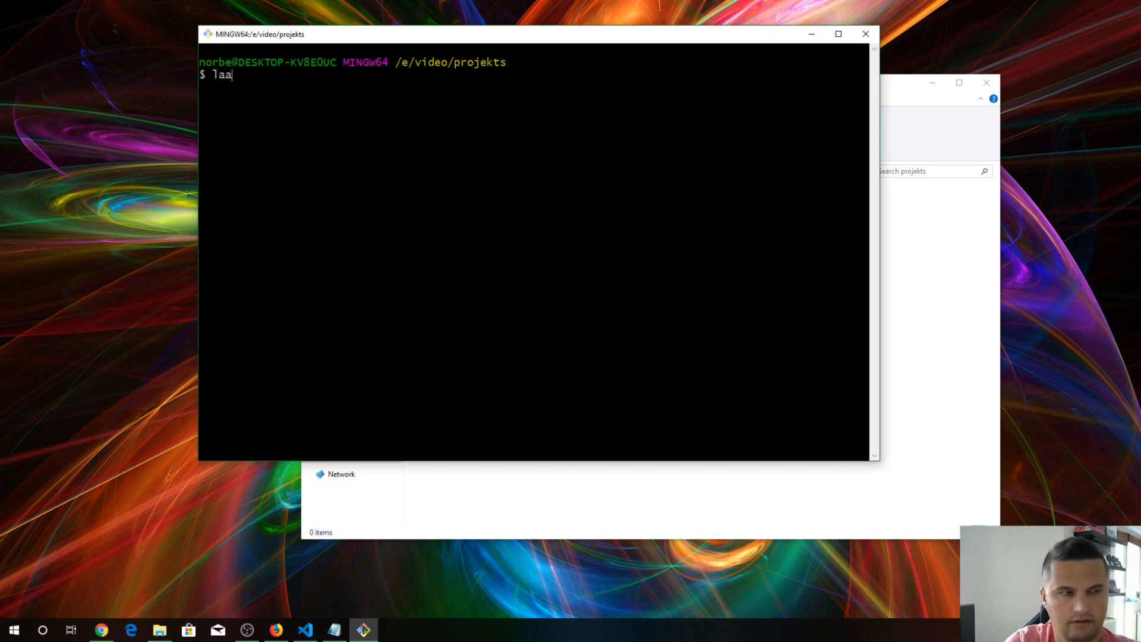
{"action": "type", "text": "laravel new"}
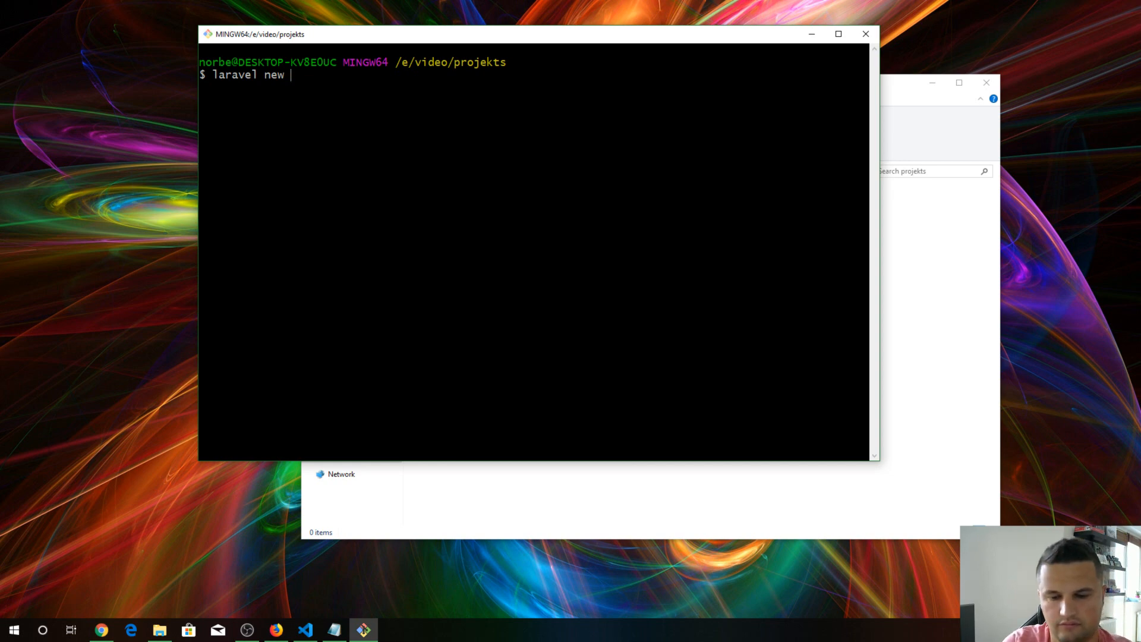
{"action": "type", "text": "v6blo"}
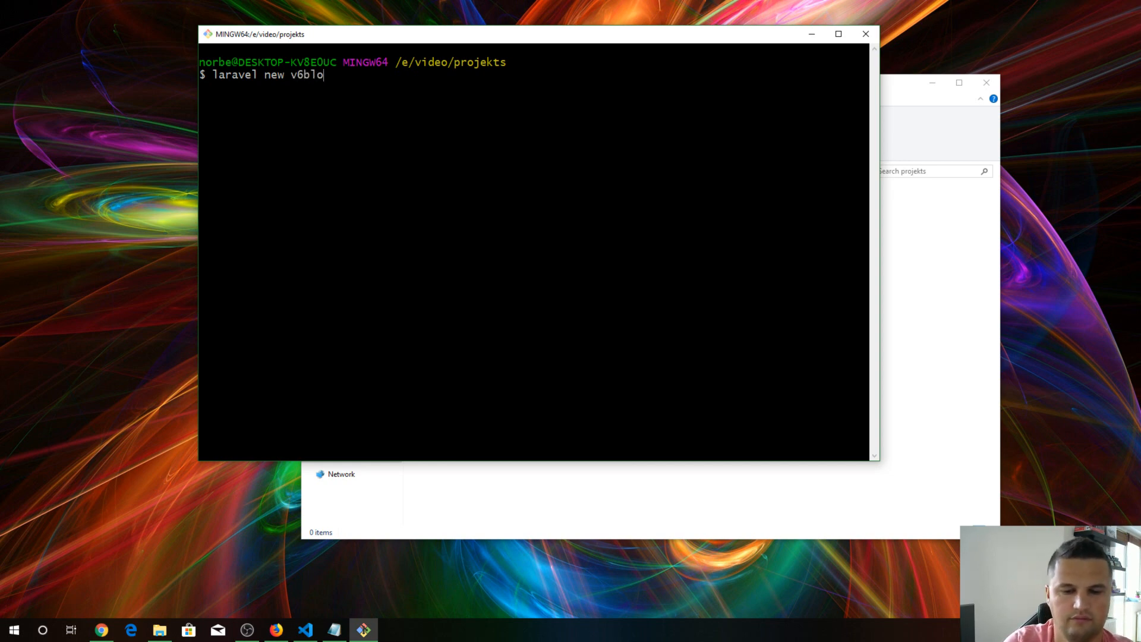
{"action": "type", "text": "g"}
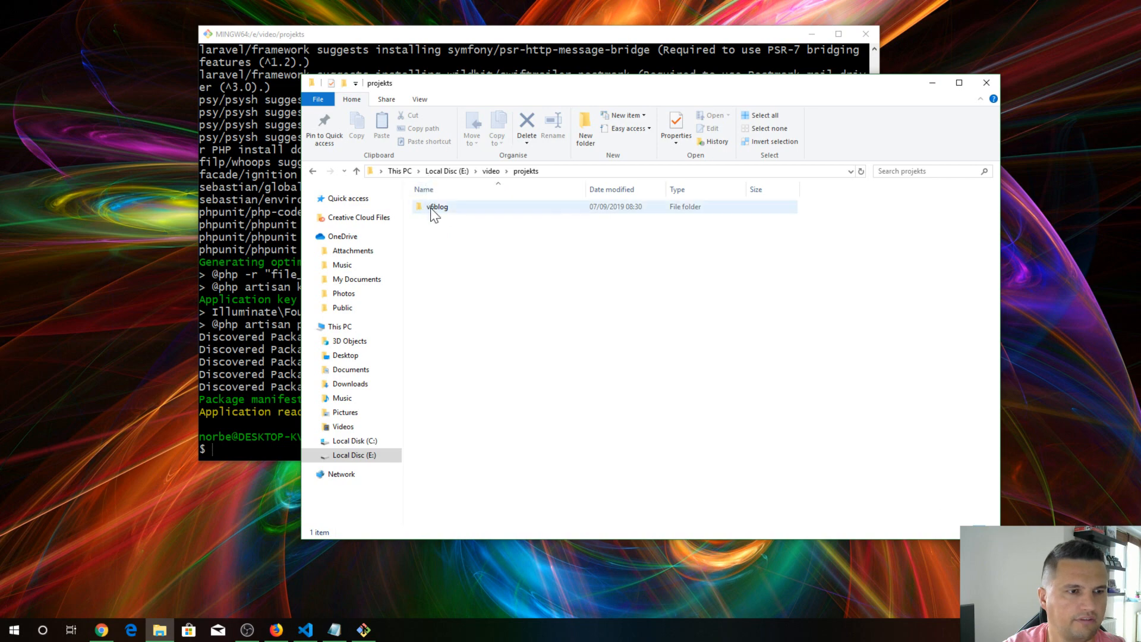
{"action": "mouse_move", "coordinate": [444, 216]}
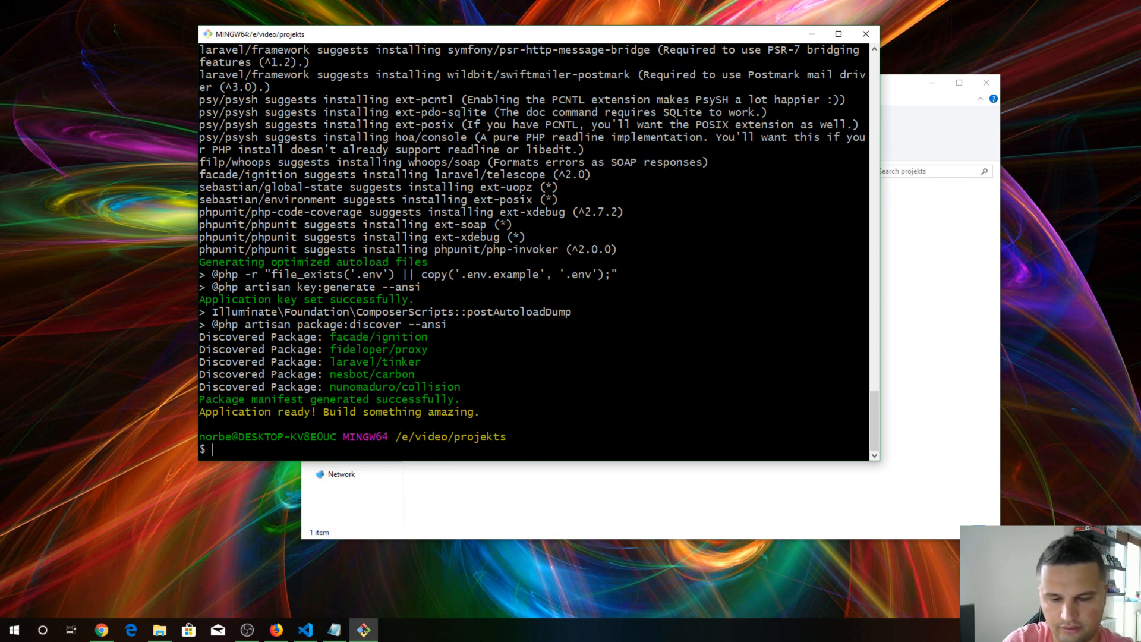
Change into v6blog and enter the npm install and npm run watch commands
{"action": "type", "text": "cd v6"}
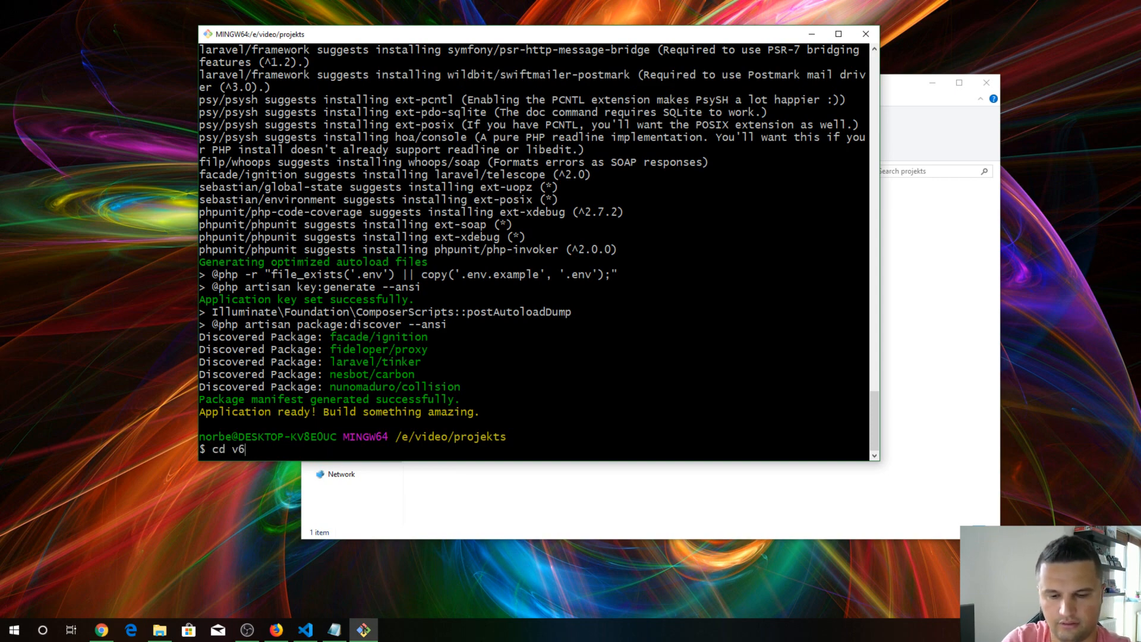
{"action": "key", "text": "Backspace"}
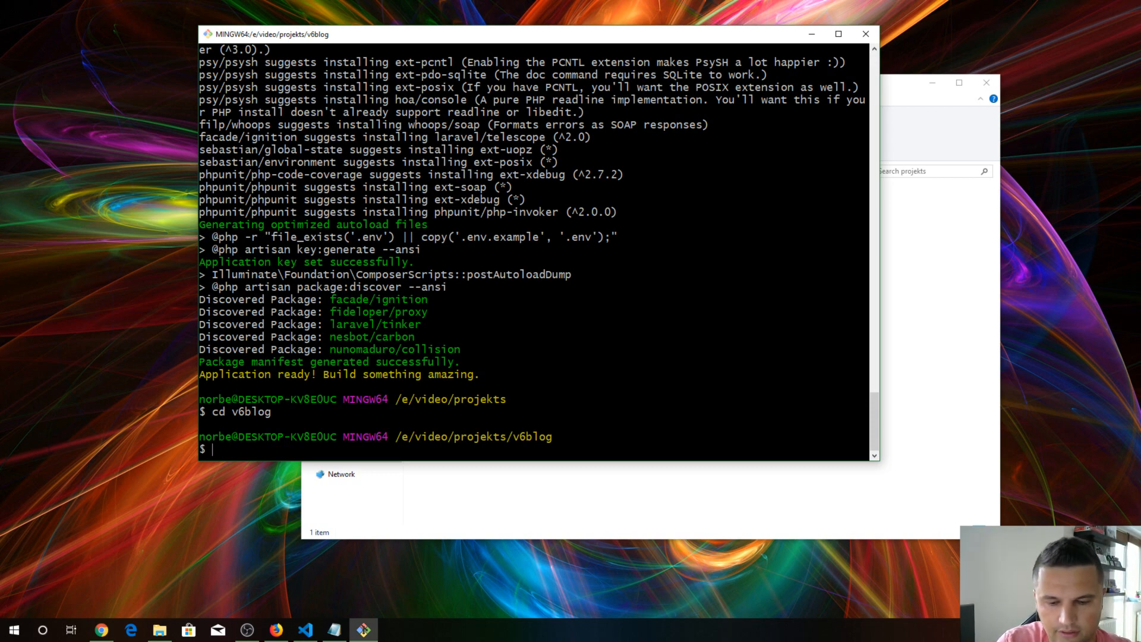
{"action": "type", "text": "npm in"}
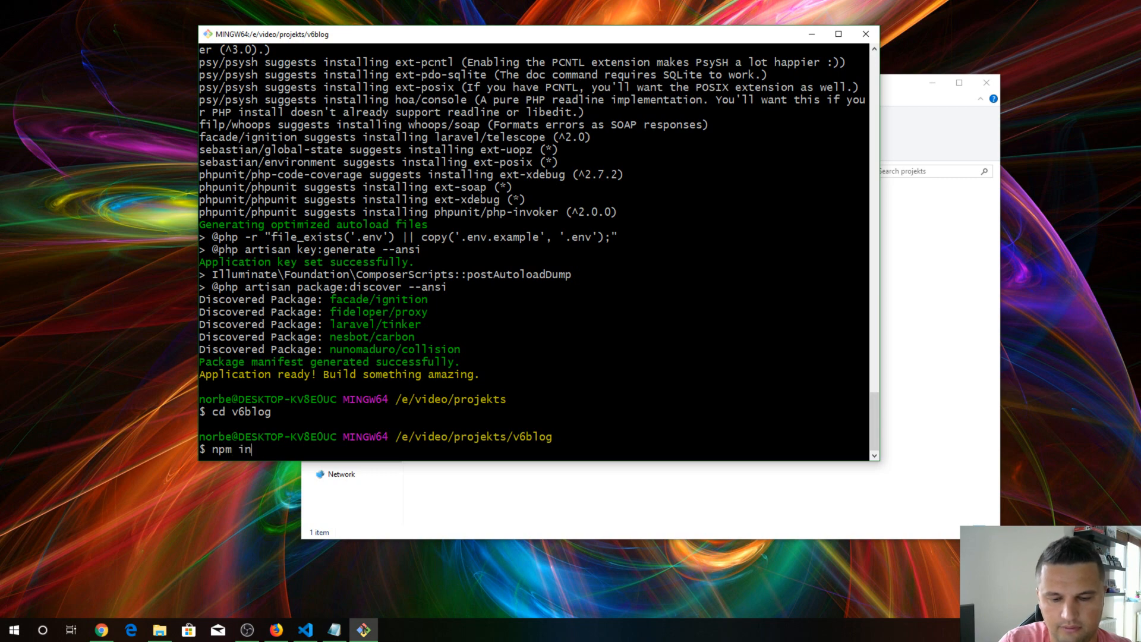
{"action": "type", "text": "stall npm r"}
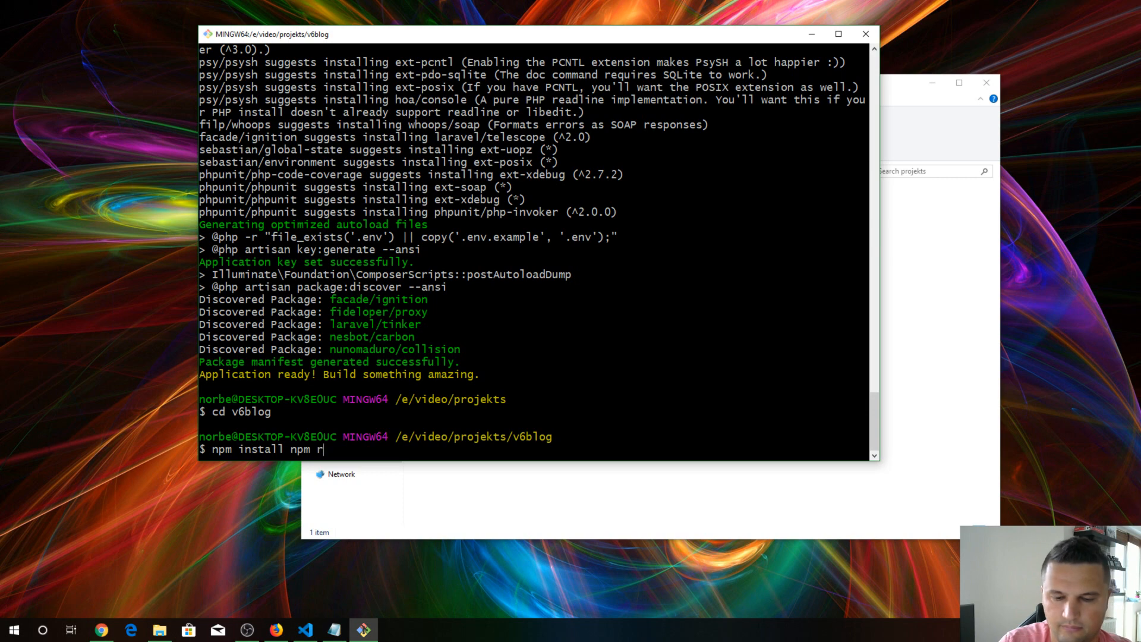
{"action": "type", "text": "un wat"}
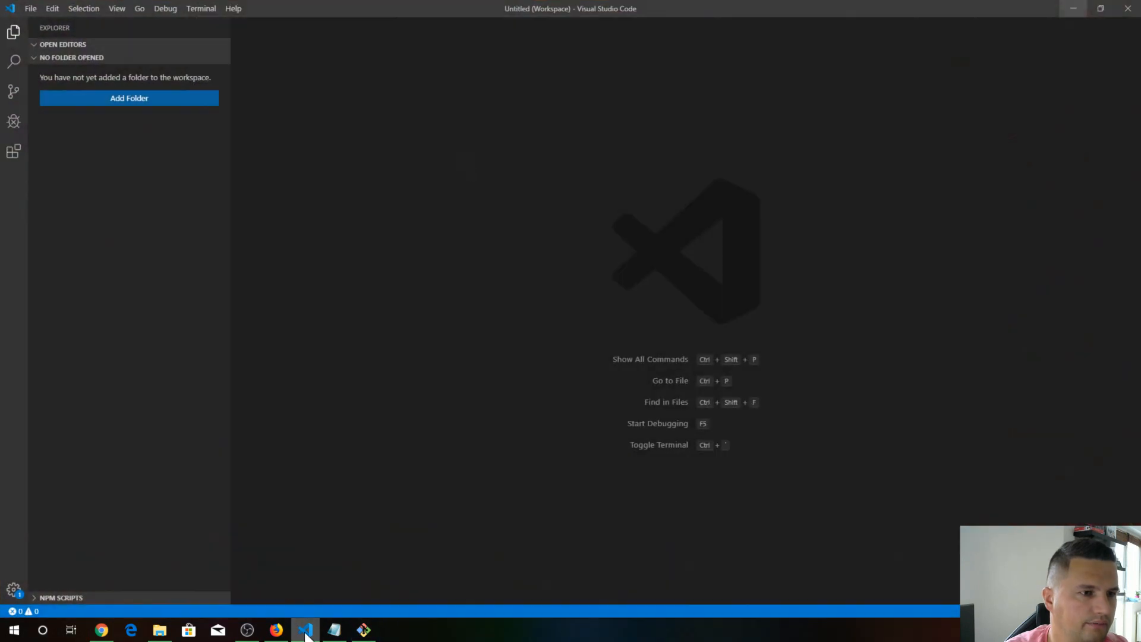
Add E:\video\projekts\v6blog as a folder in the VS Code workspace
{"action": "left_click", "coordinate": [129, 98]}
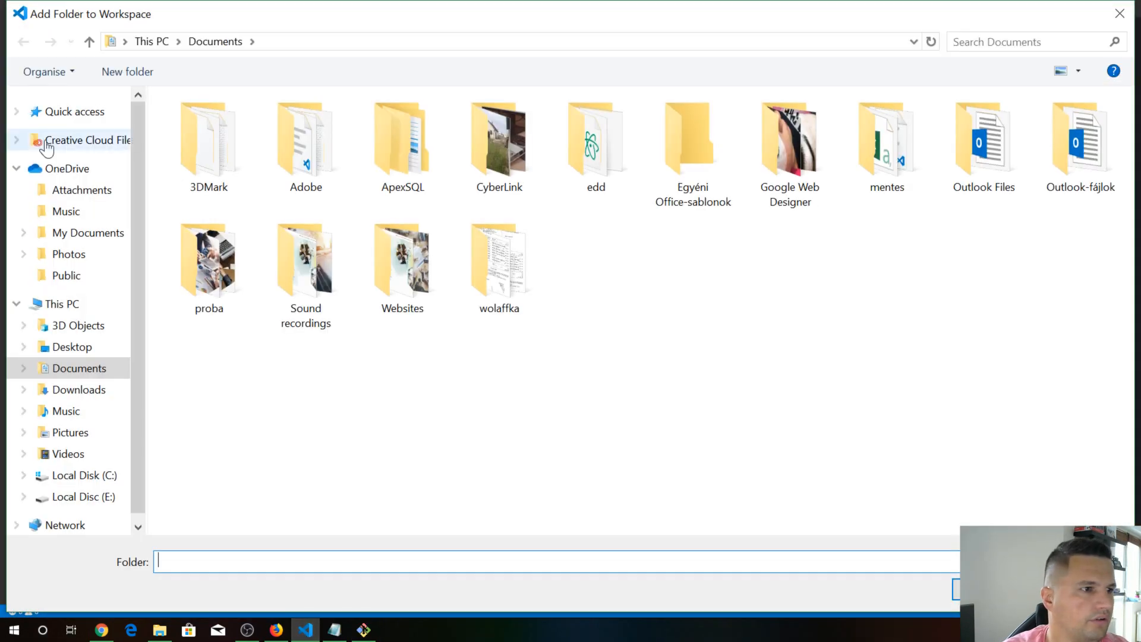
{"action": "left_click", "coordinate": [81, 497]}
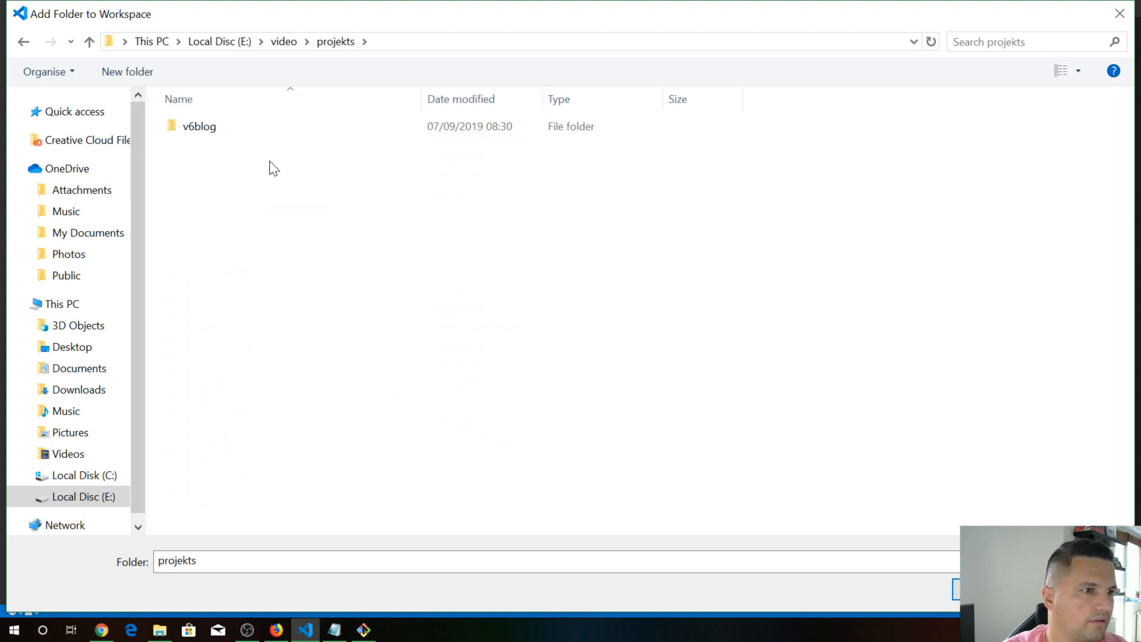
{"action": "double_click", "coordinate": [199, 126]}
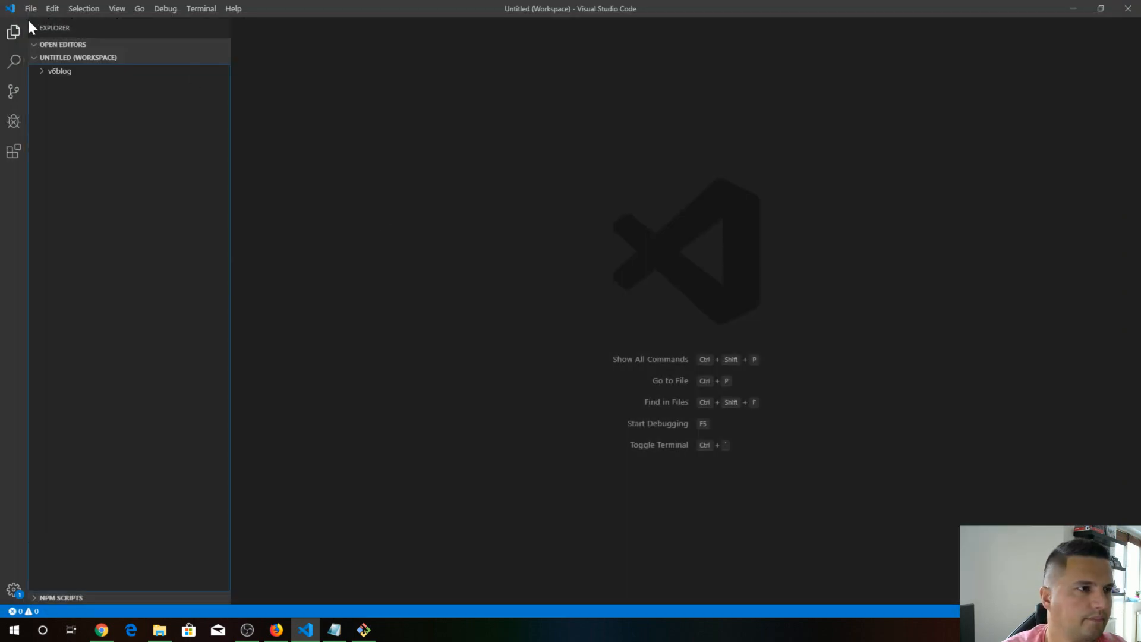
{"action": "left_click", "coordinate": [58, 71]}
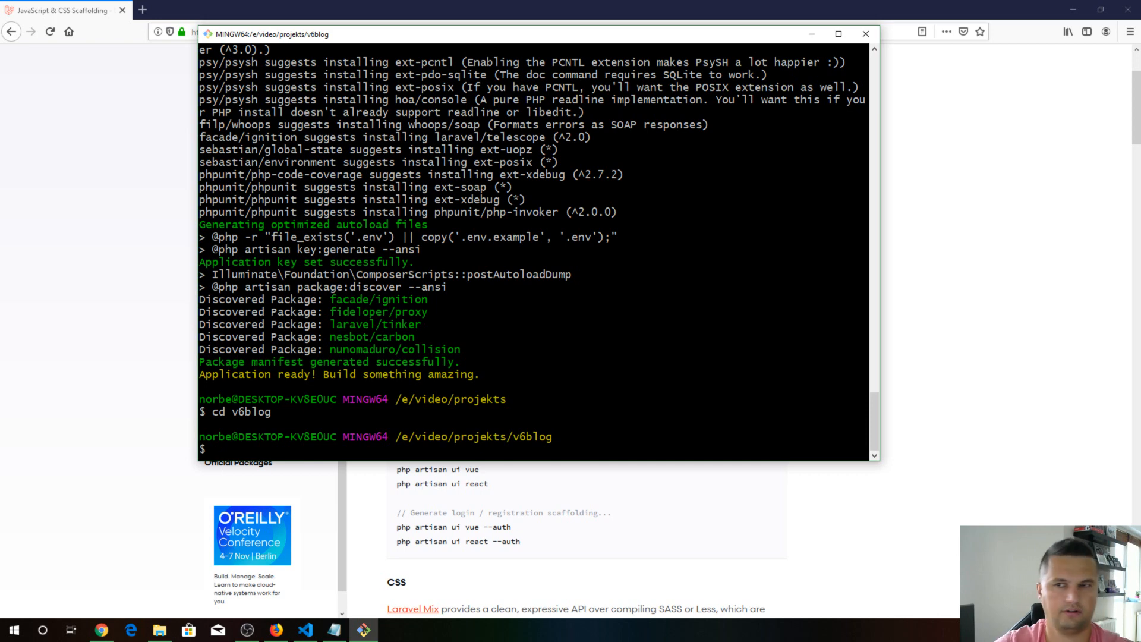
Enter composer require laravel/ui at the v6blog prompt
{"action": "type", "text": "c"}
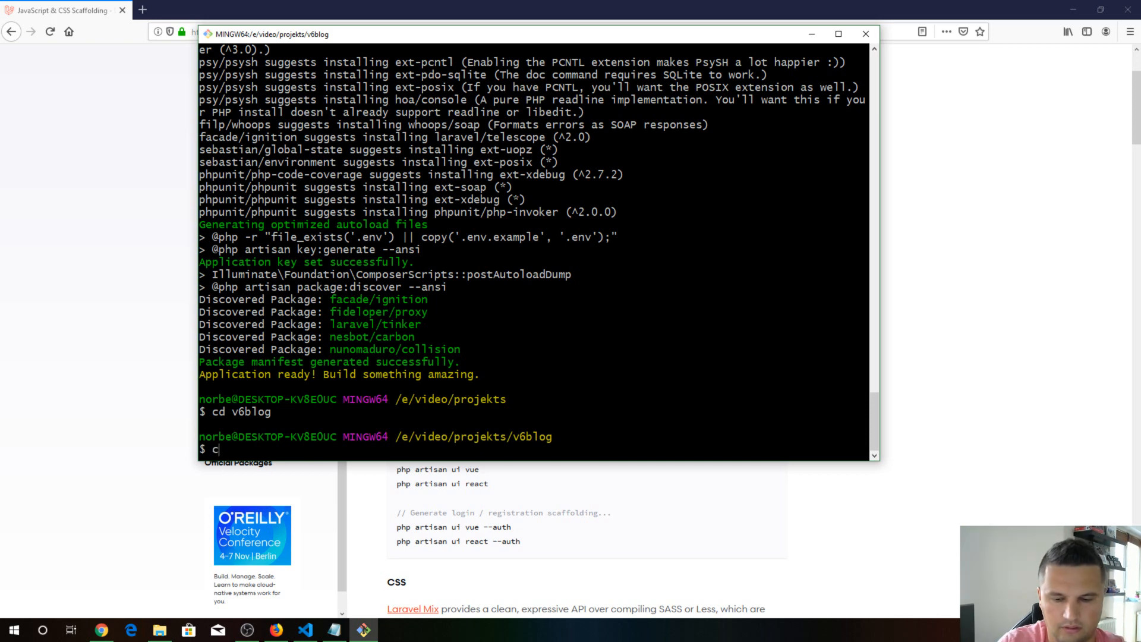
{"action": "type", "text": "pm"}
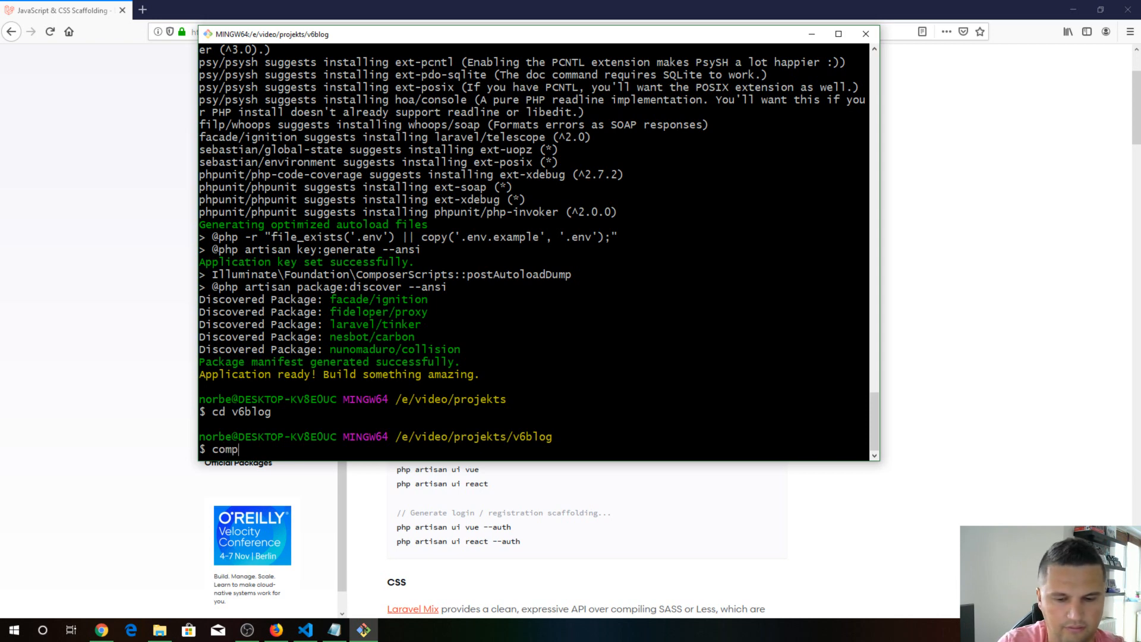
{"action": "type", "text": "oser"}
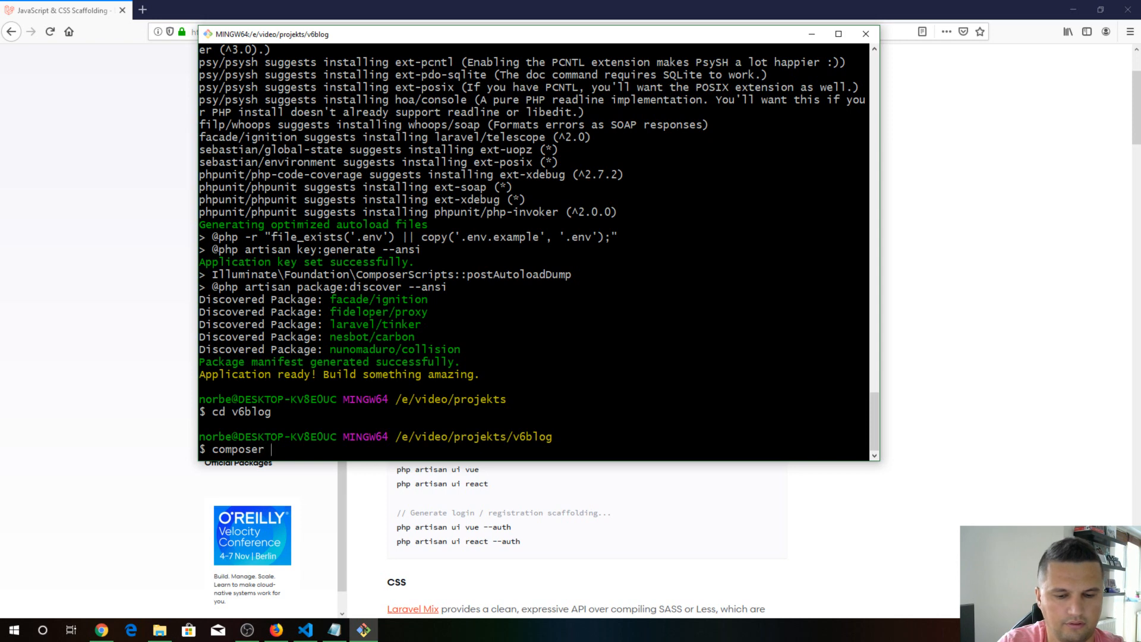
{"action": "type", "text": "requir"}
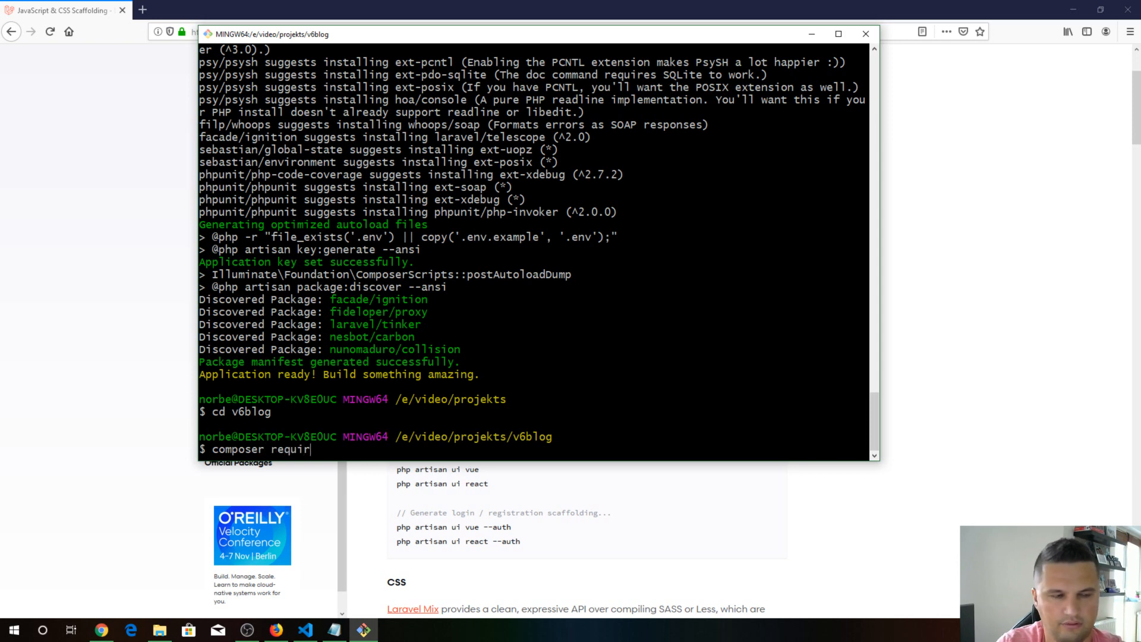
{"action": "type", "text": "e"}
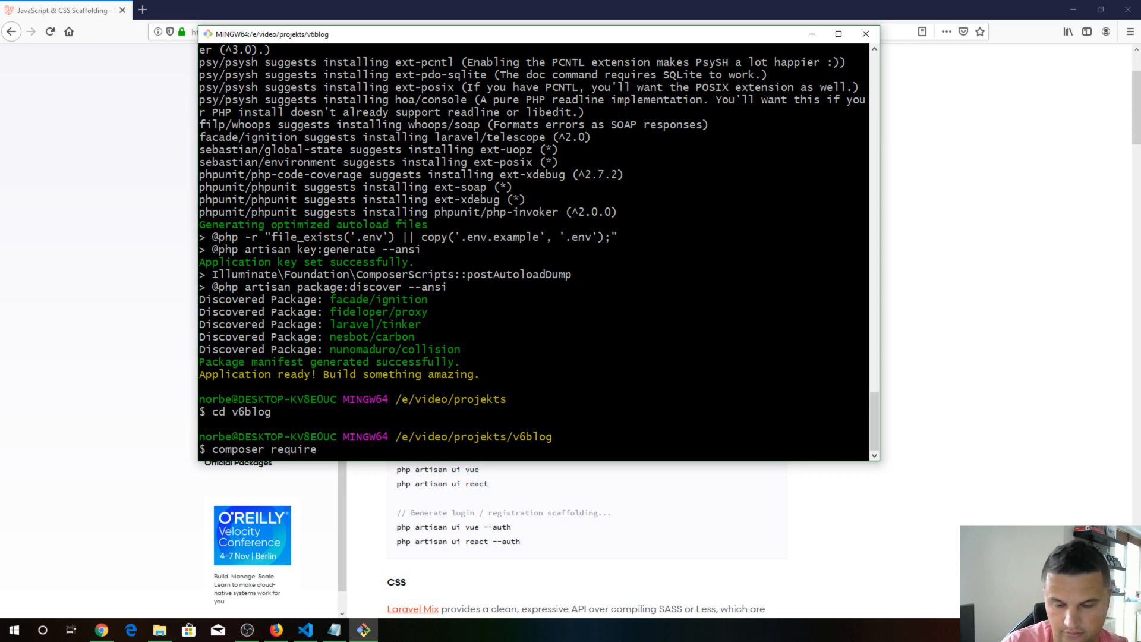
{"action": "type", "text": "laravel"}
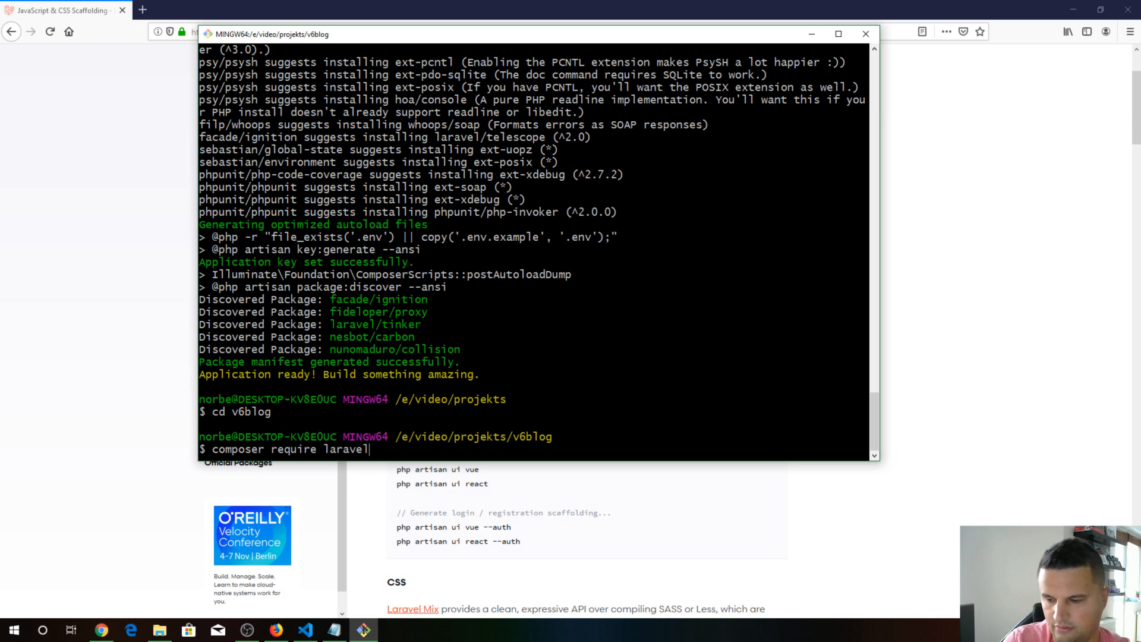
{"action": "type", "text": "/ui"}
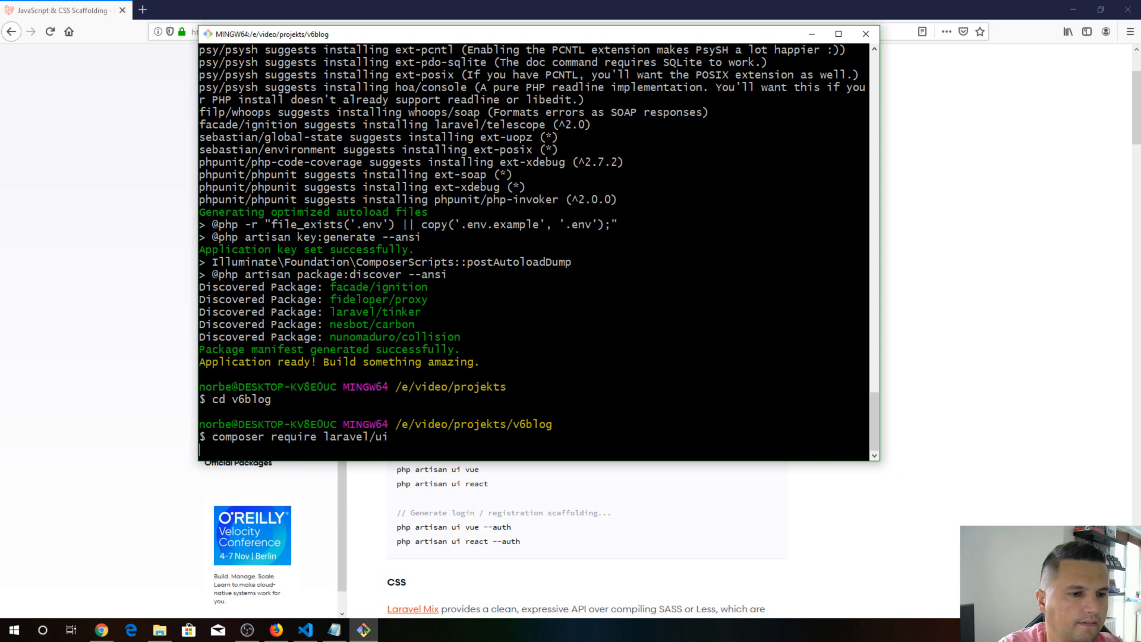
{"action": "mouse_move", "coordinate": [100, 297]}
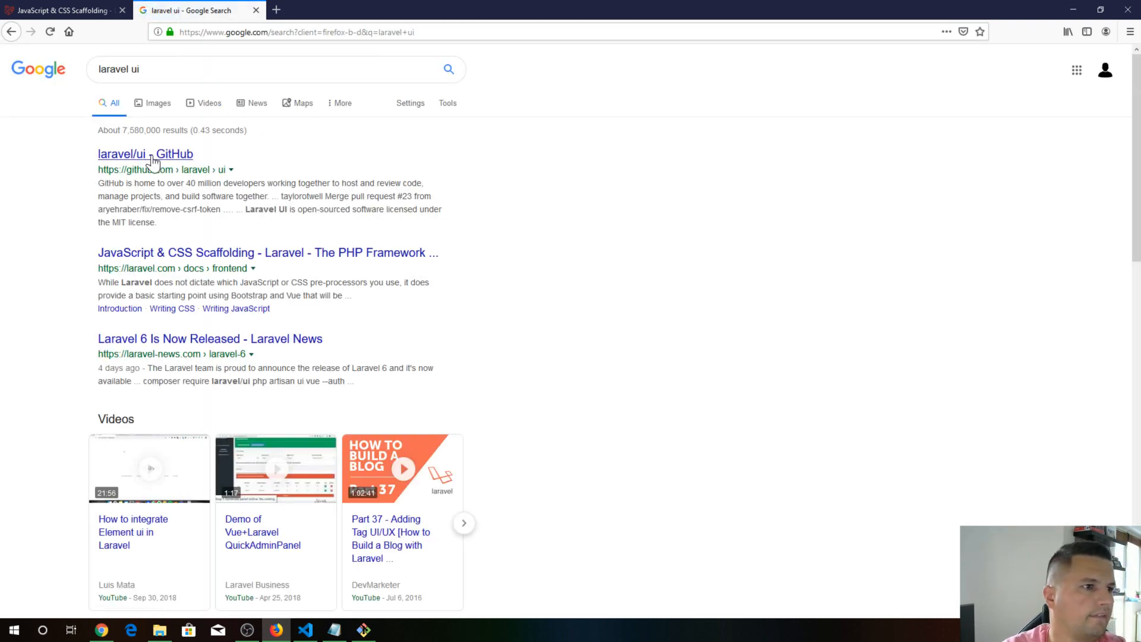
View the laravel/ui GitHub repository README from the search results
{"action": "left_click", "coordinate": [143, 154]}
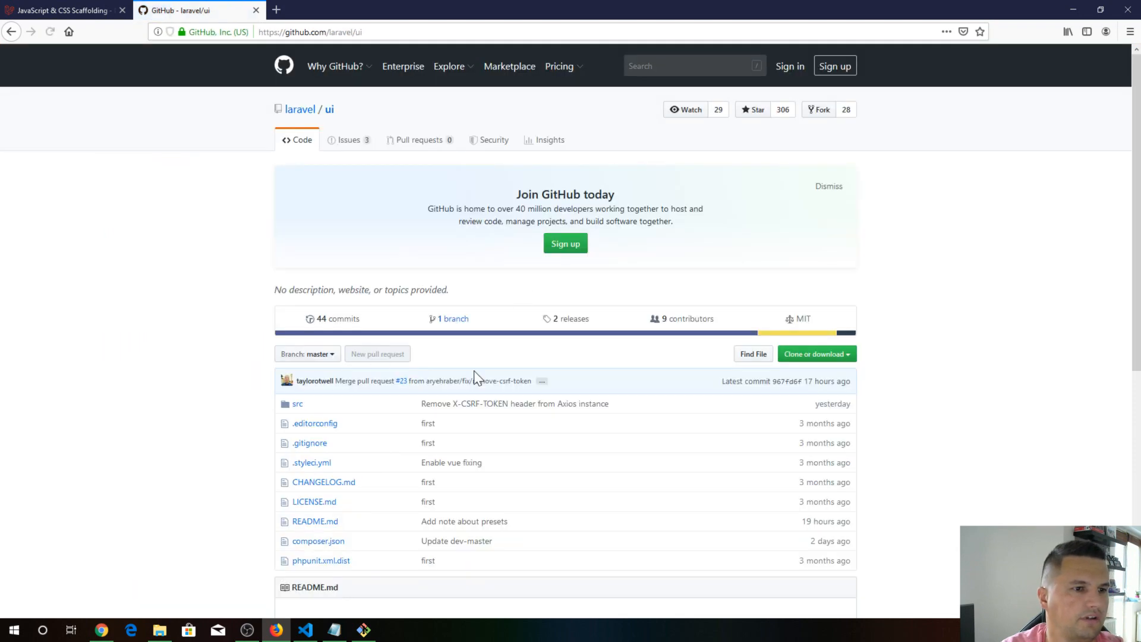
{"action": "scroll", "scroll_direction": "down", "scroll_amount": 3}
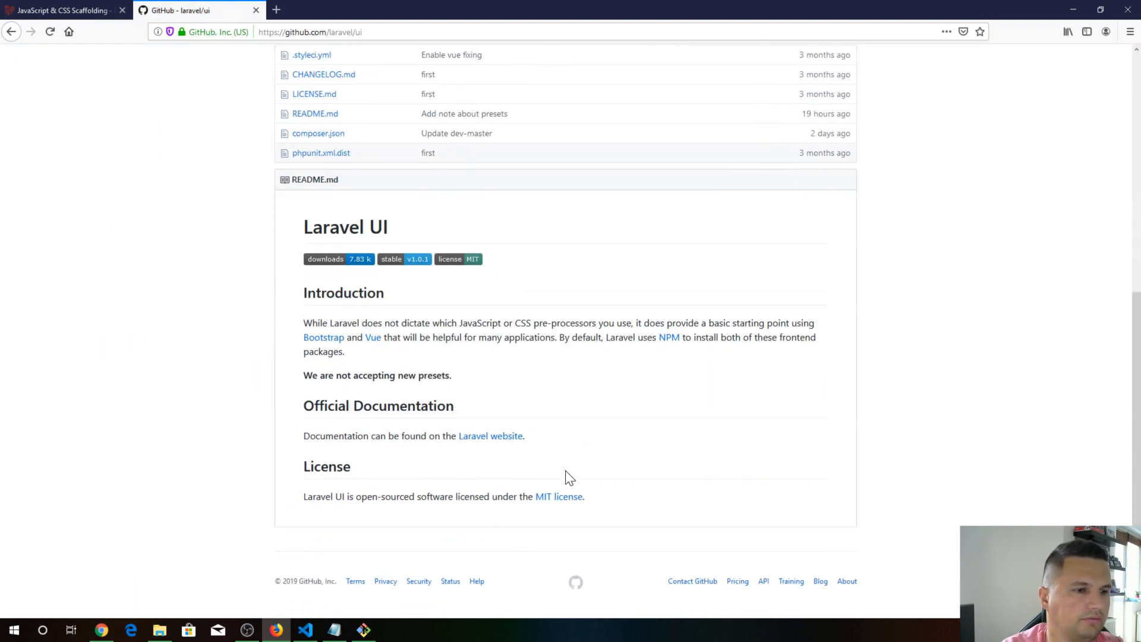
{"action": "mouse_move", "coordinate": [611, 458]}
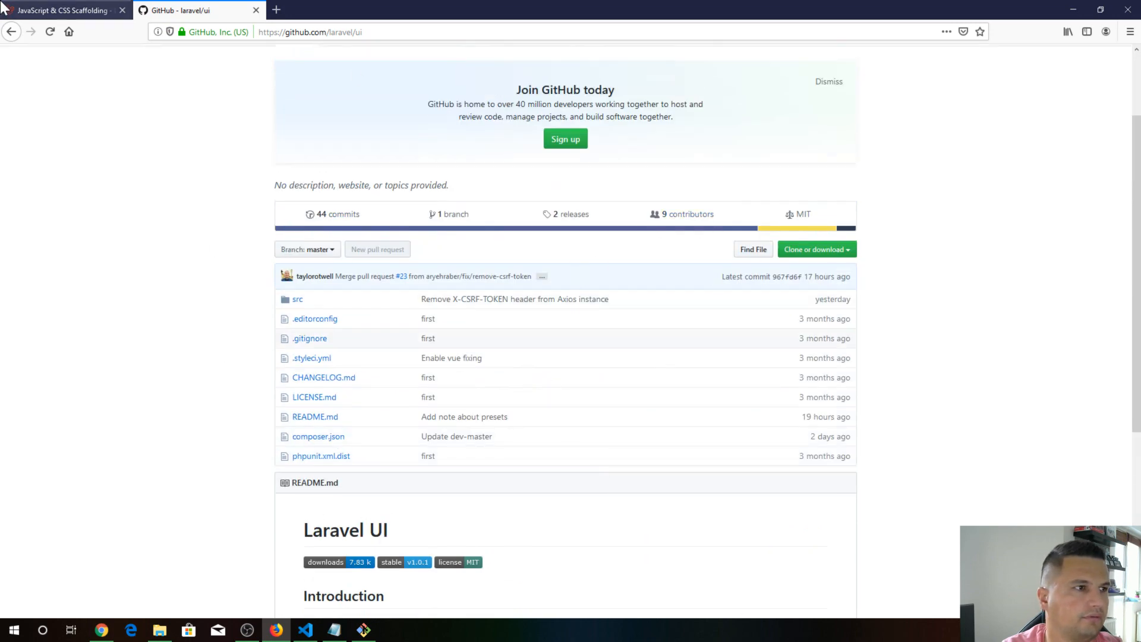
{"action": "left_click", "coordinate": [66, 10]}
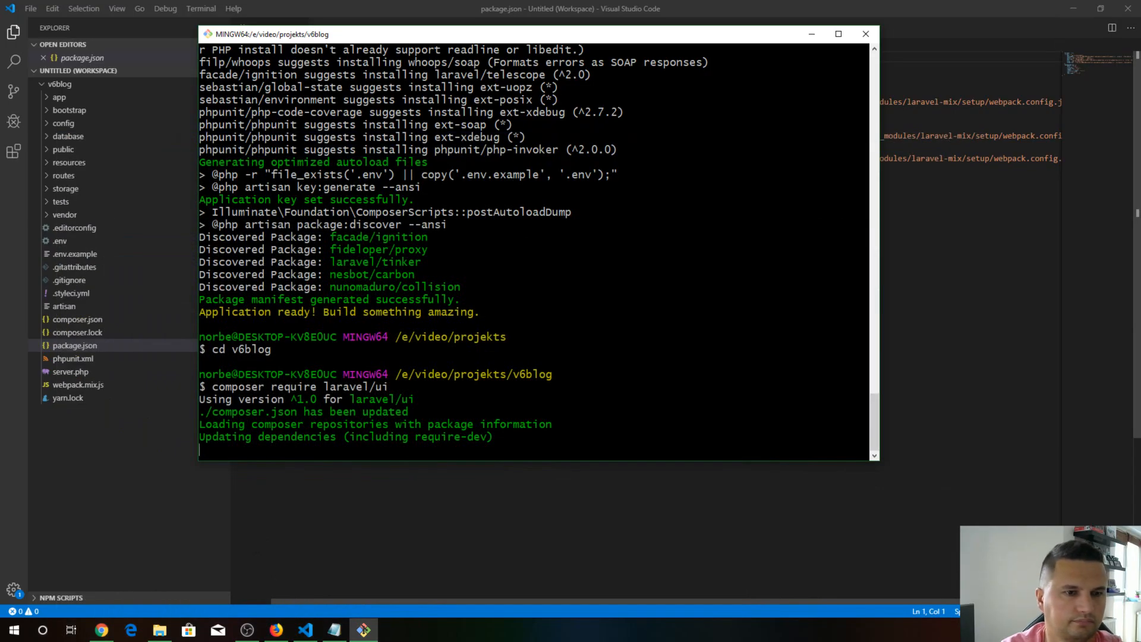
{"action": "mouse_move", "coordinate": [334, 630]}
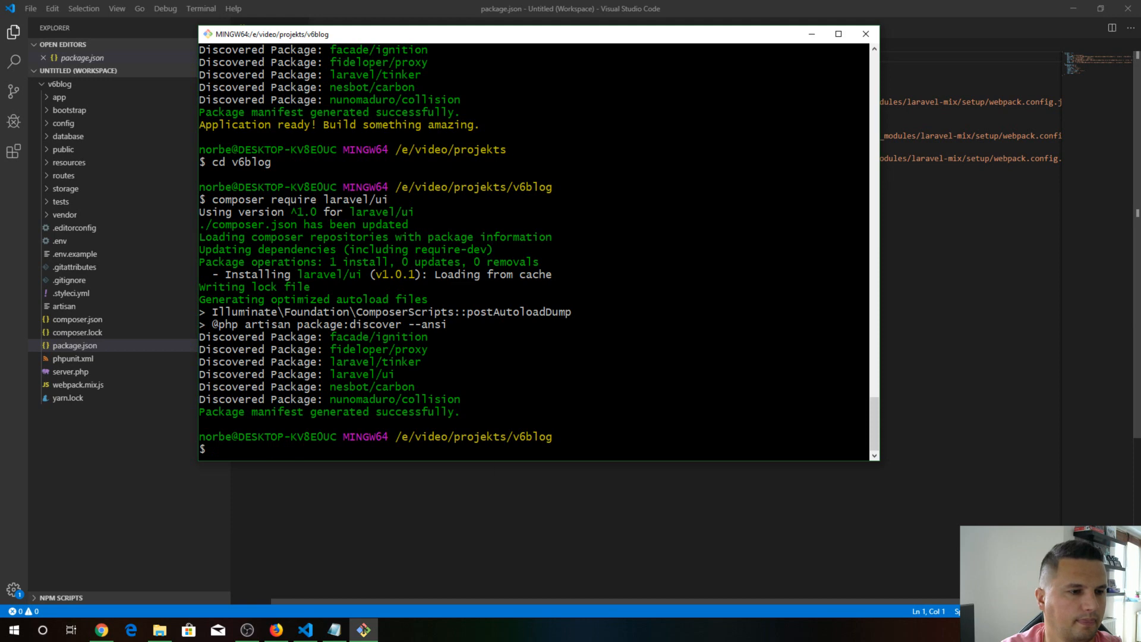
Return to the Laravel frontend scaffolding docs in Firefox after laravel/ui v1.0.1 installs
{"action": "left_click", "coordinate": [276, 630]}
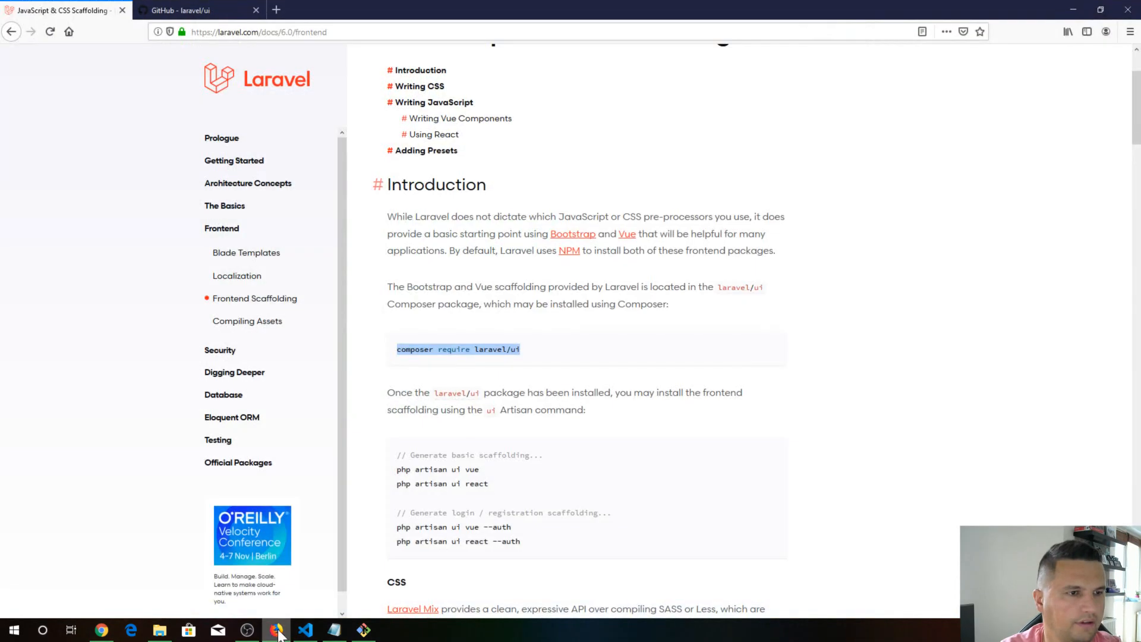
Read the ui Artisan commands and Writing CSS sections, then bring Git Bash forward
{"action": "scroll", "scroll_direction": "down", "scroll_amount": 3}
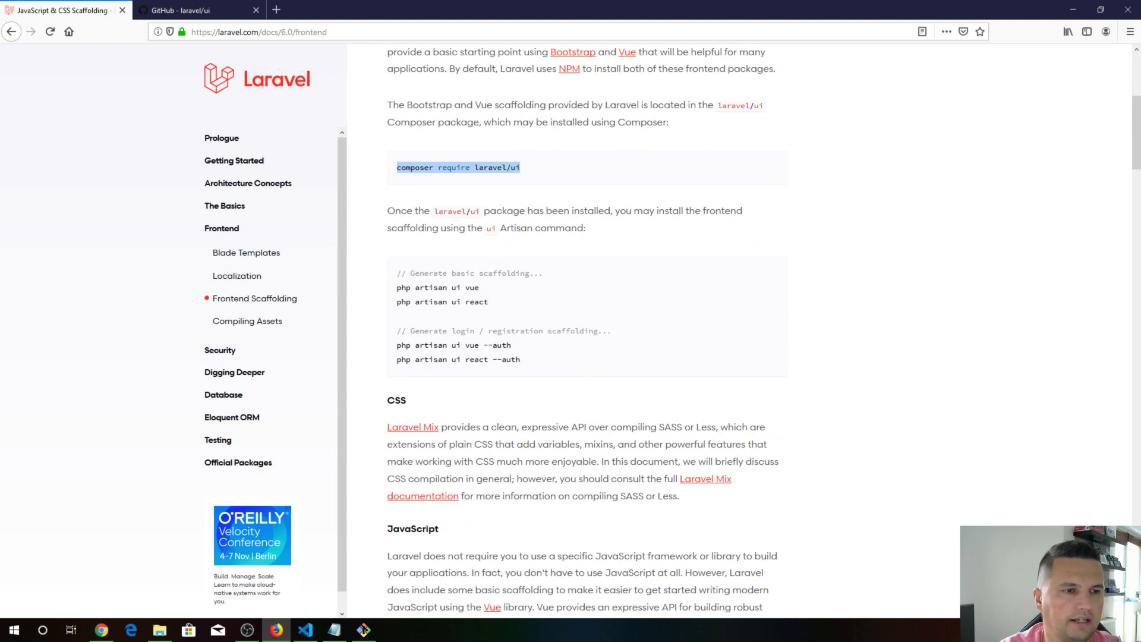
{"action": "mouse_move", "coordinate": [483, 302]}
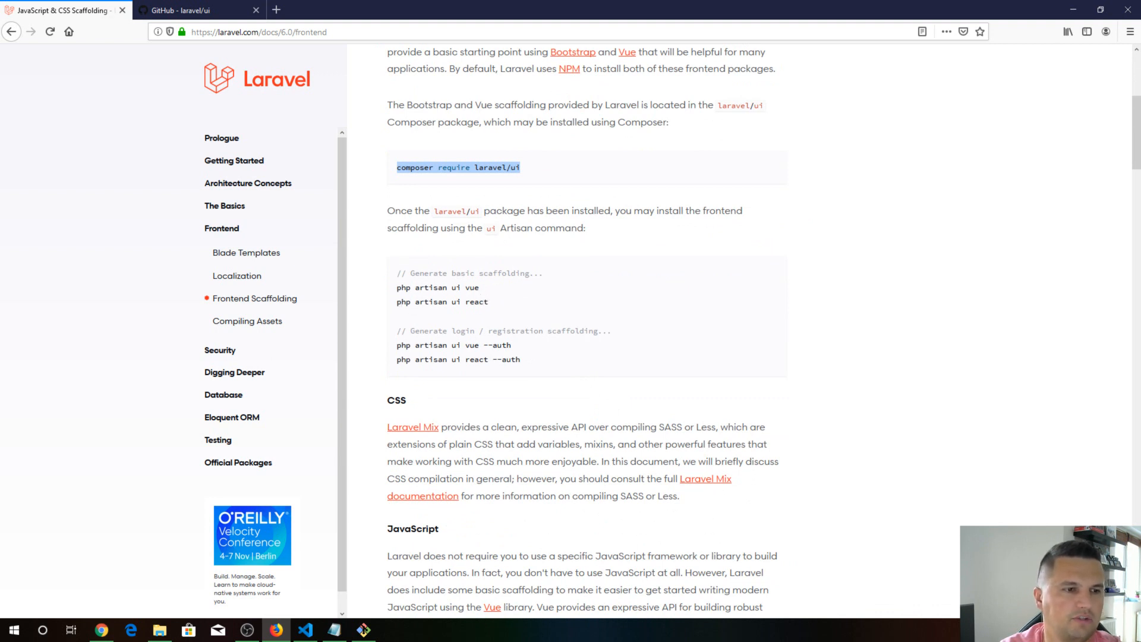
{"action": "mouse_move", "coordinate": [490, 296]}
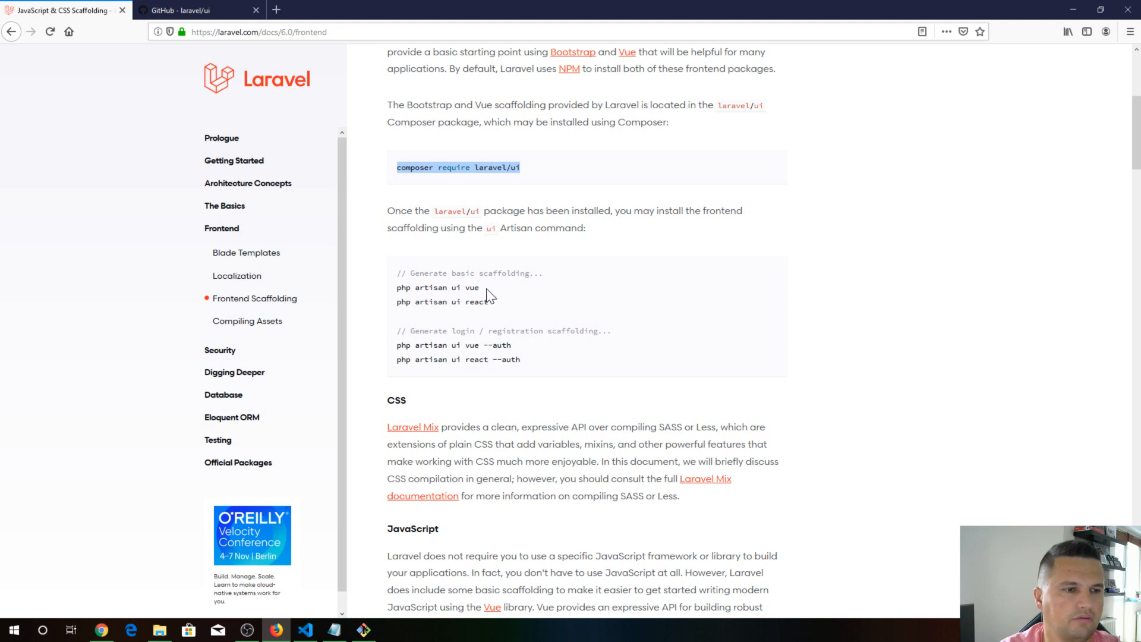
{"action": "mouse_move", "coordinate": [489, 319]}
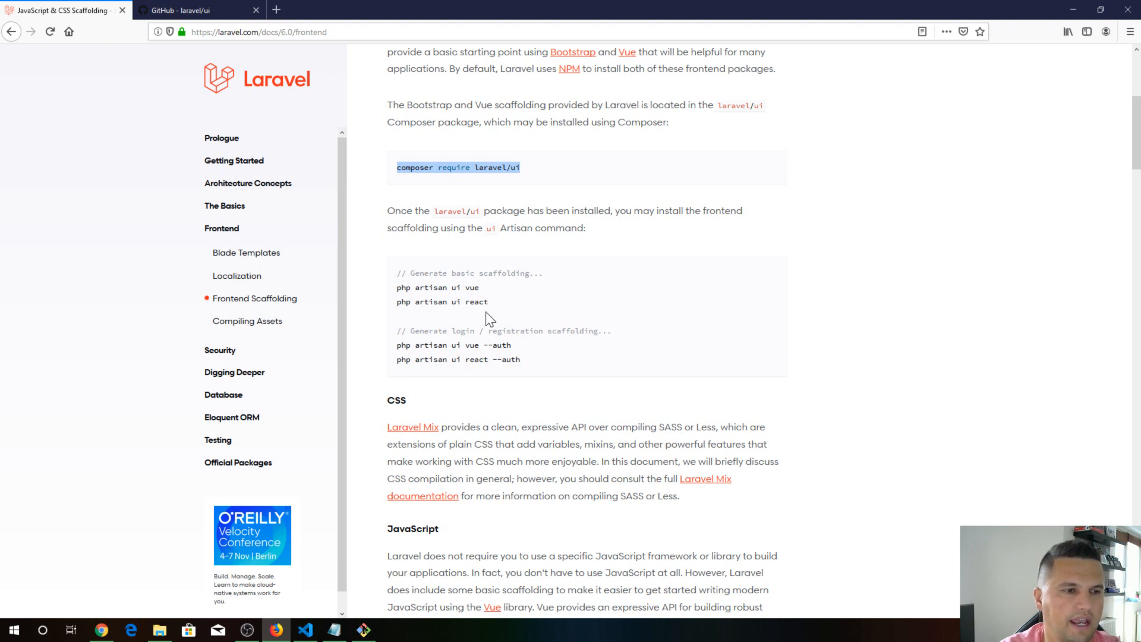
{"action": "mouse_move", "coordinate": [397, 308]}
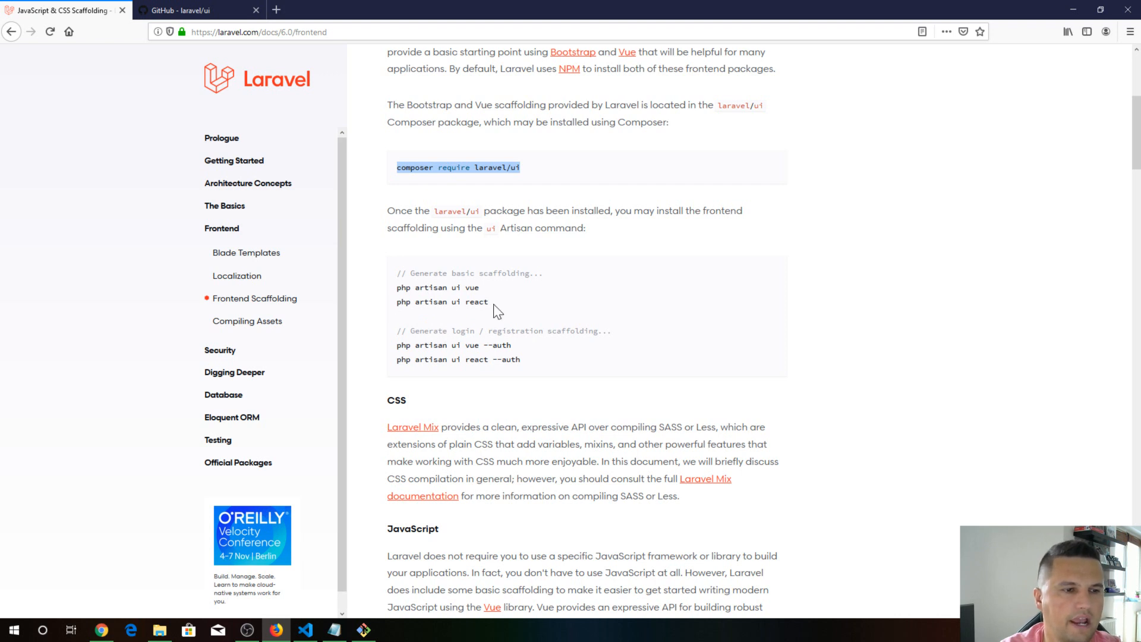
{"action": "mouse_move", "coordinate": [504, 348]}
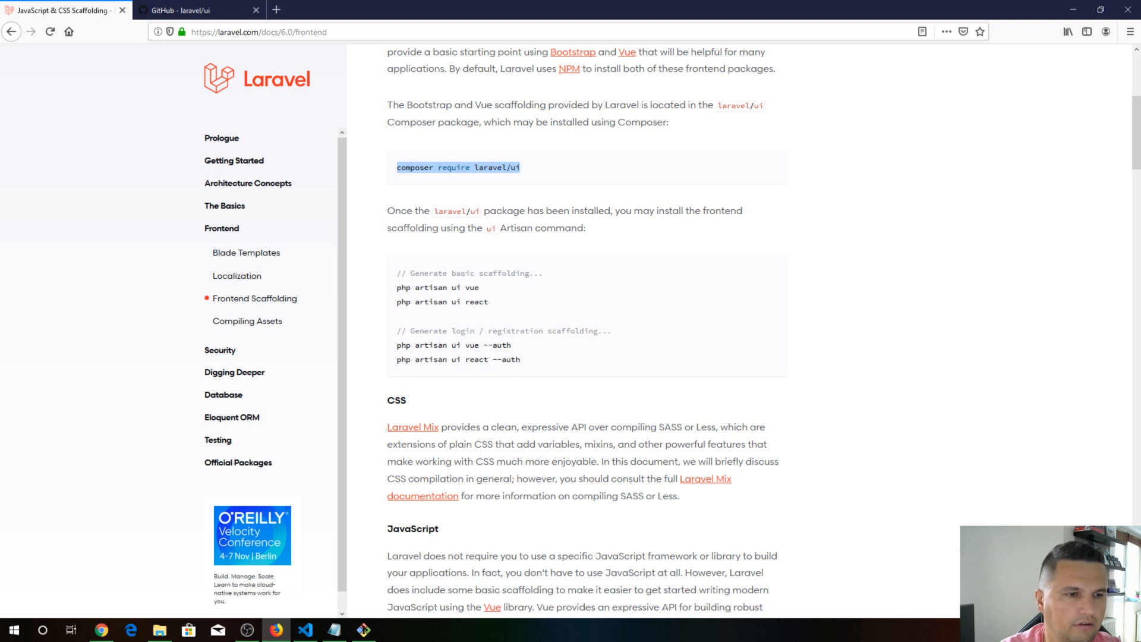
{"action": "mouse_move", "coordinate": [547, 350]}
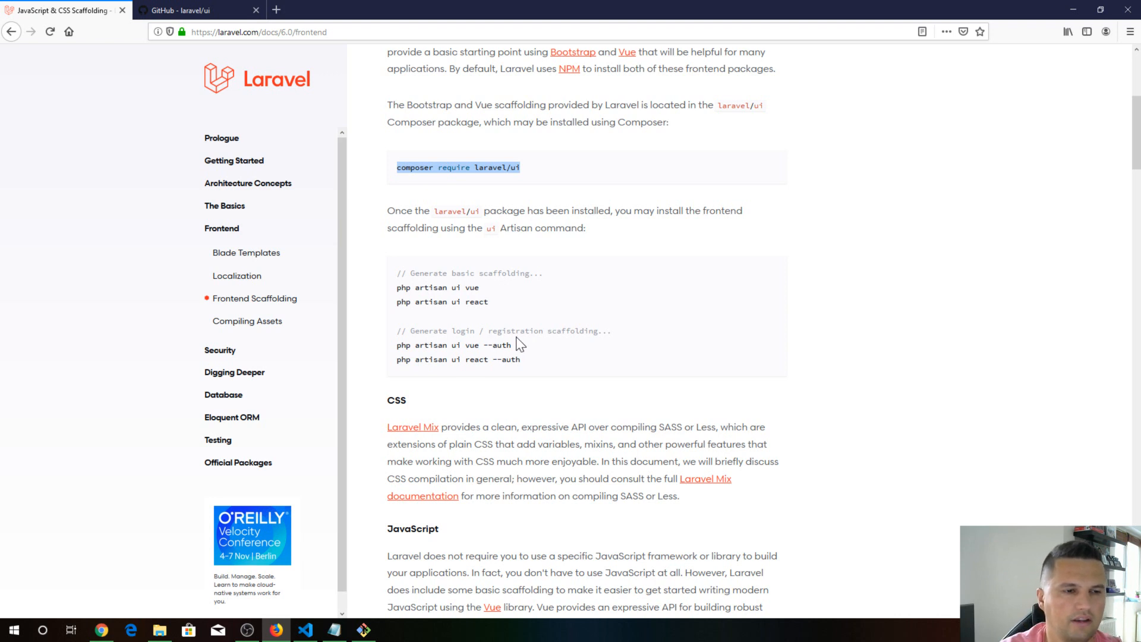
{"action": "mouse_move", "coordinate": [565, 386]}
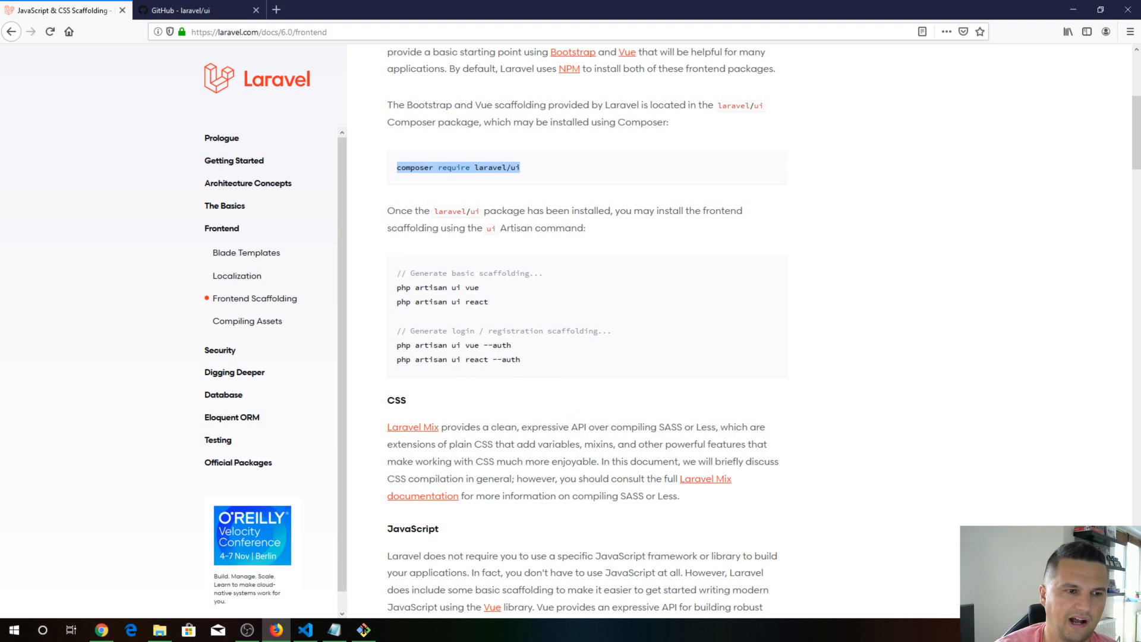
{"action": "mouse_move", "coordinate": [490, 362]}
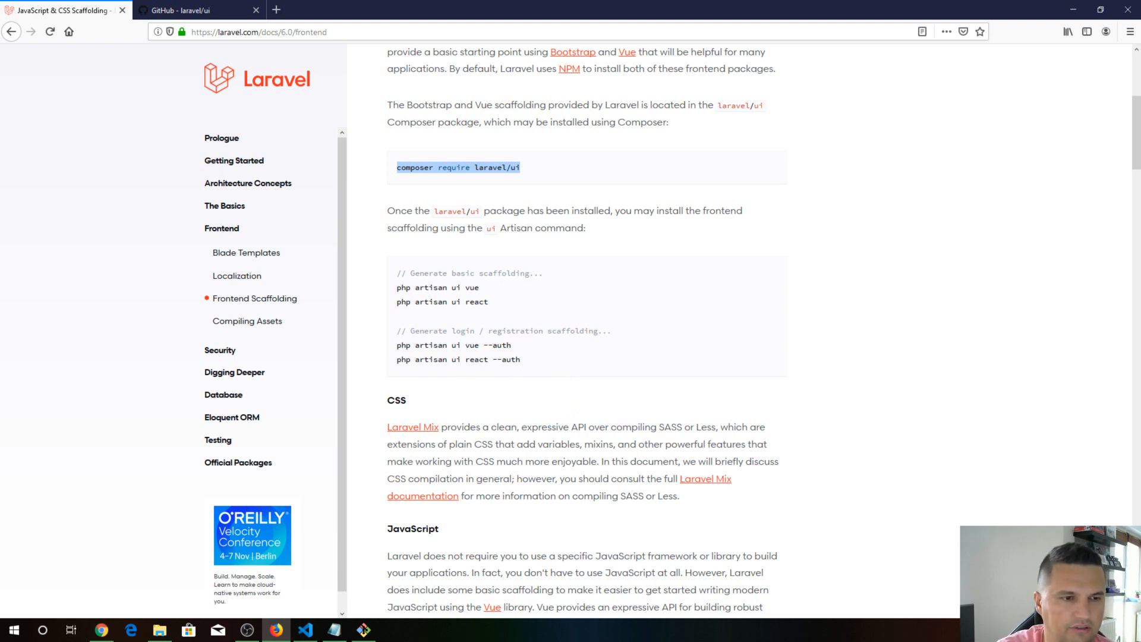
{"action": "scroll", "scroll_direction": "down", "scroll_amount": 3}
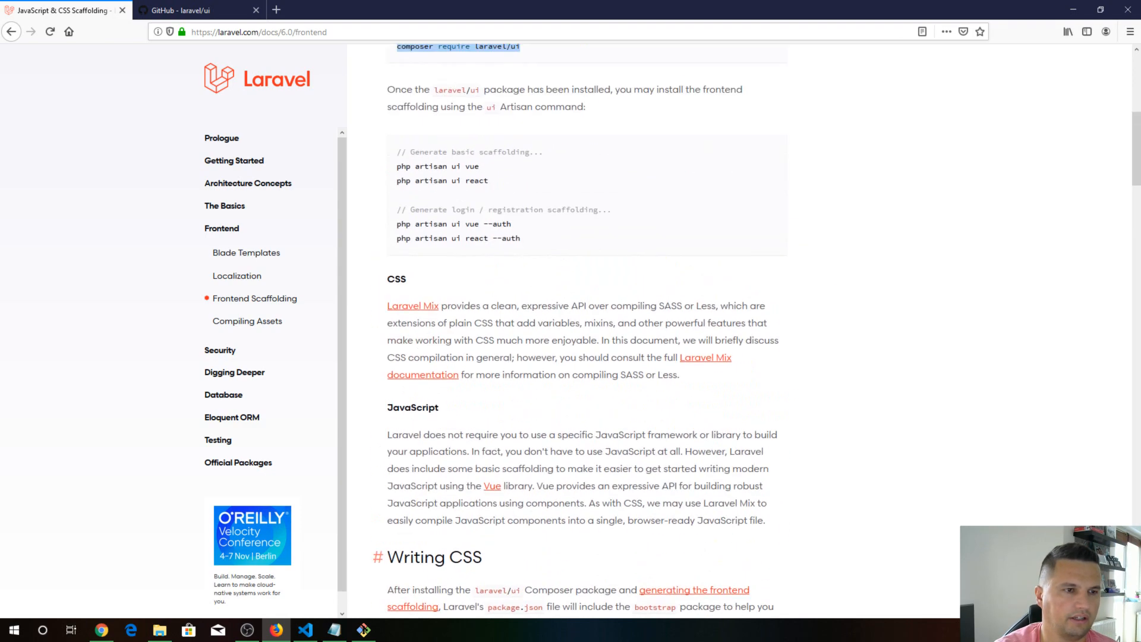
{"action": "scroll", "scroll_direction": "down", "scroll_amount": 3}
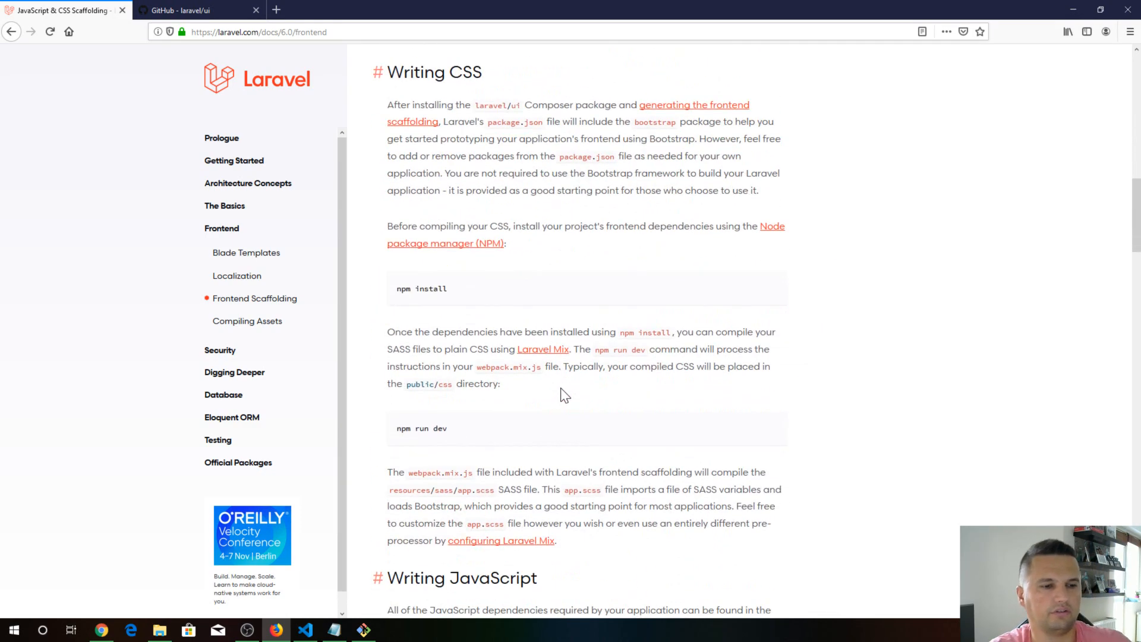
{"action": "scroll", "scroll_direction": "up", "scroll_amount": 3}
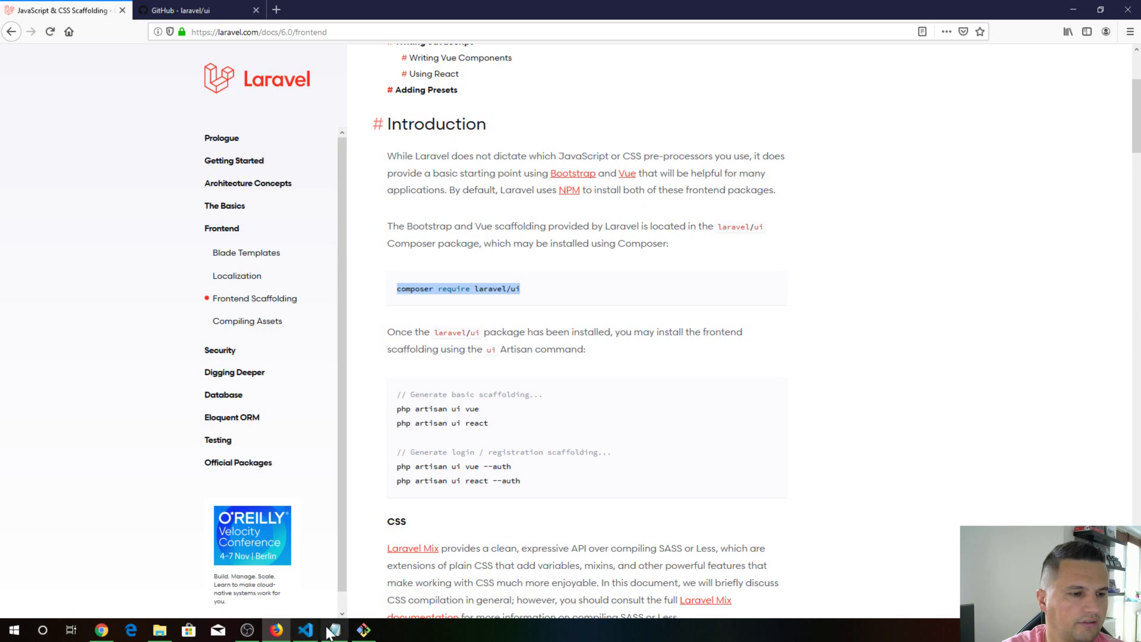
{"action": "left_click", "coordinate": [329, 630]}
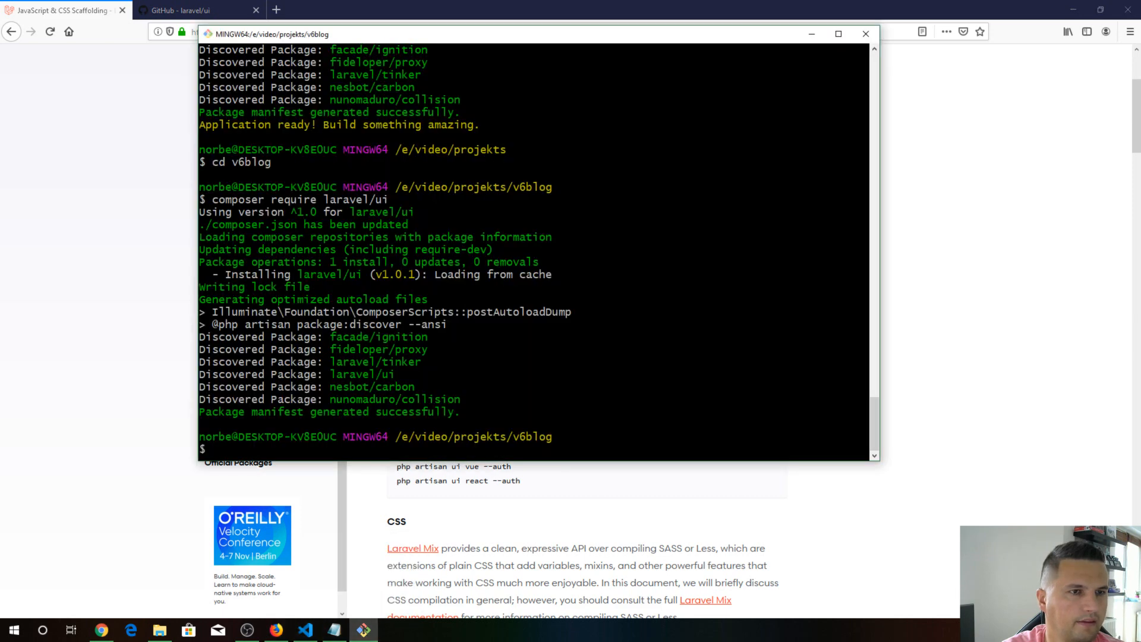
Compose php artisan ui vue --auth, correcting the mistyped auth flag along the way
{"action": "left_click_drag", "start_coordinate": [537, 33], "coordinate": [545, 16]}
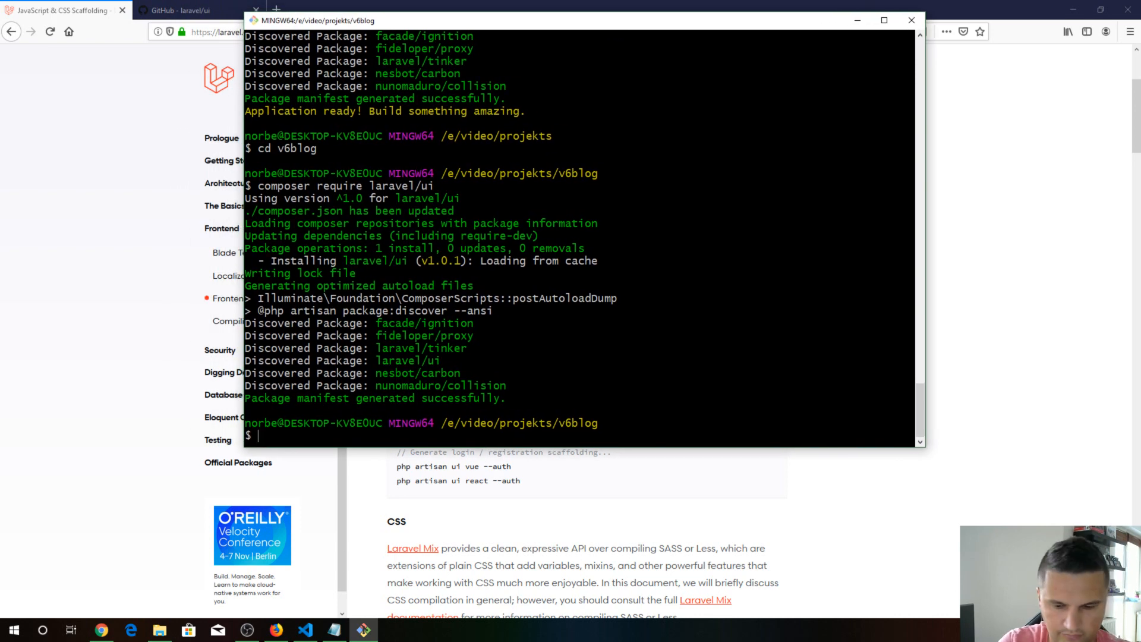
{"action": "type", "text": "php a"}
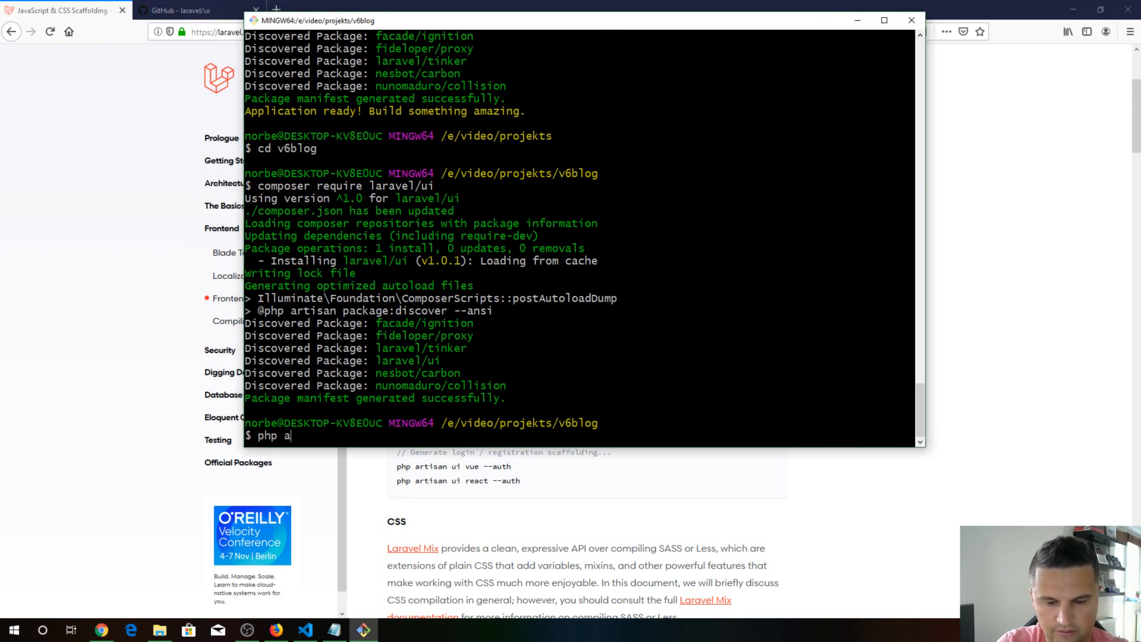
{"action": "type", "text": "rtisan"}
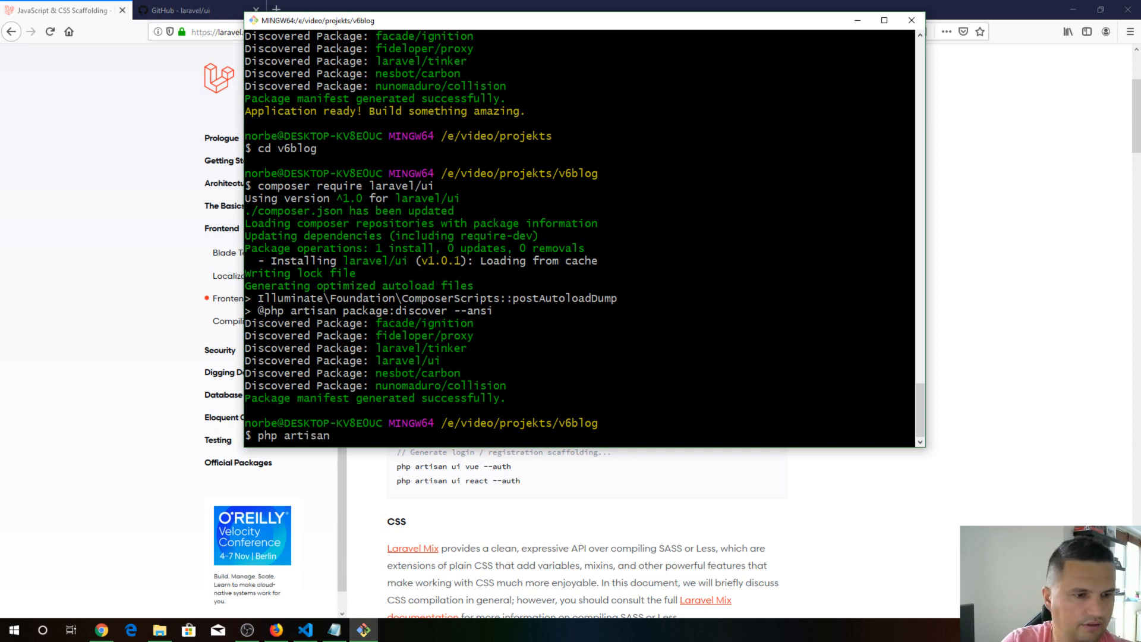
{"action": "type", "text": "u"}
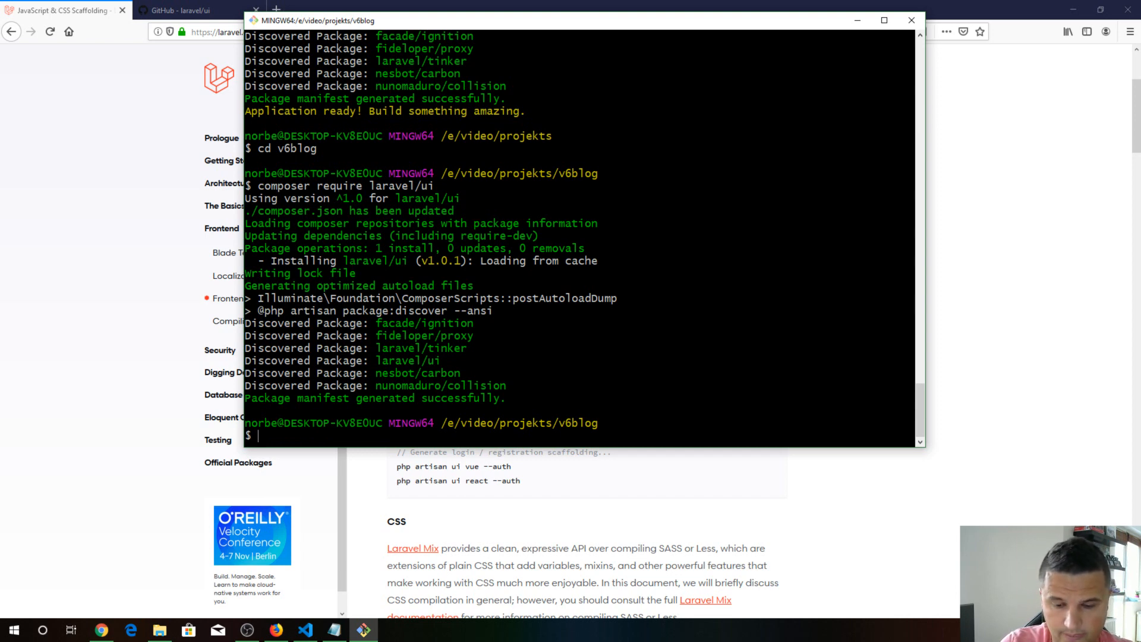
{"action": "type", "text": "php artisan"}
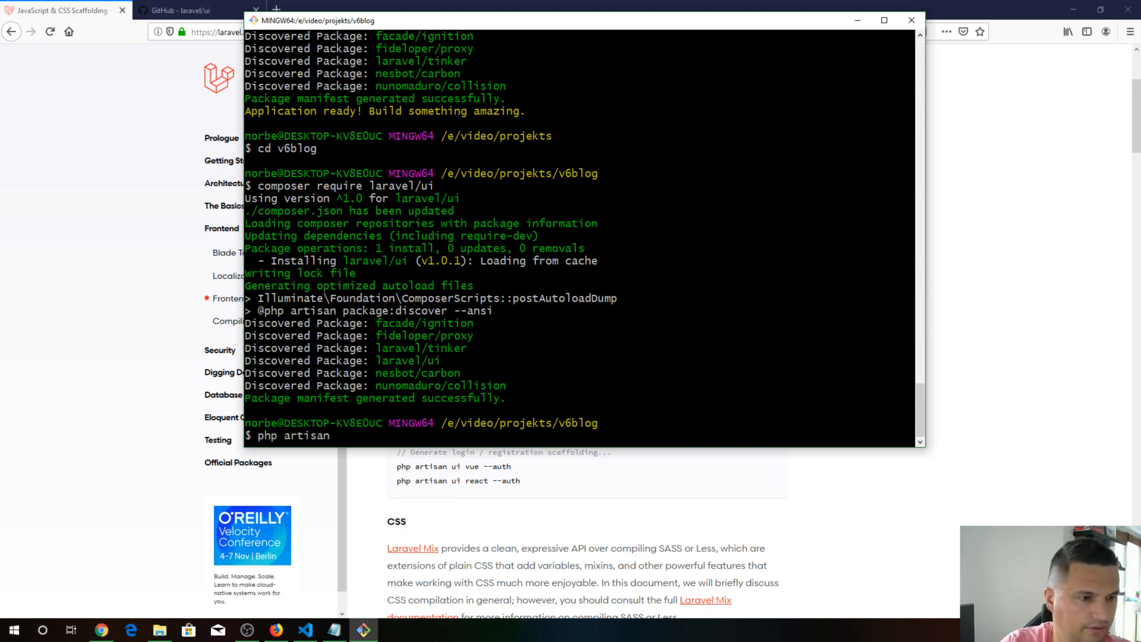
{"action": "type", "text": "ui>"}
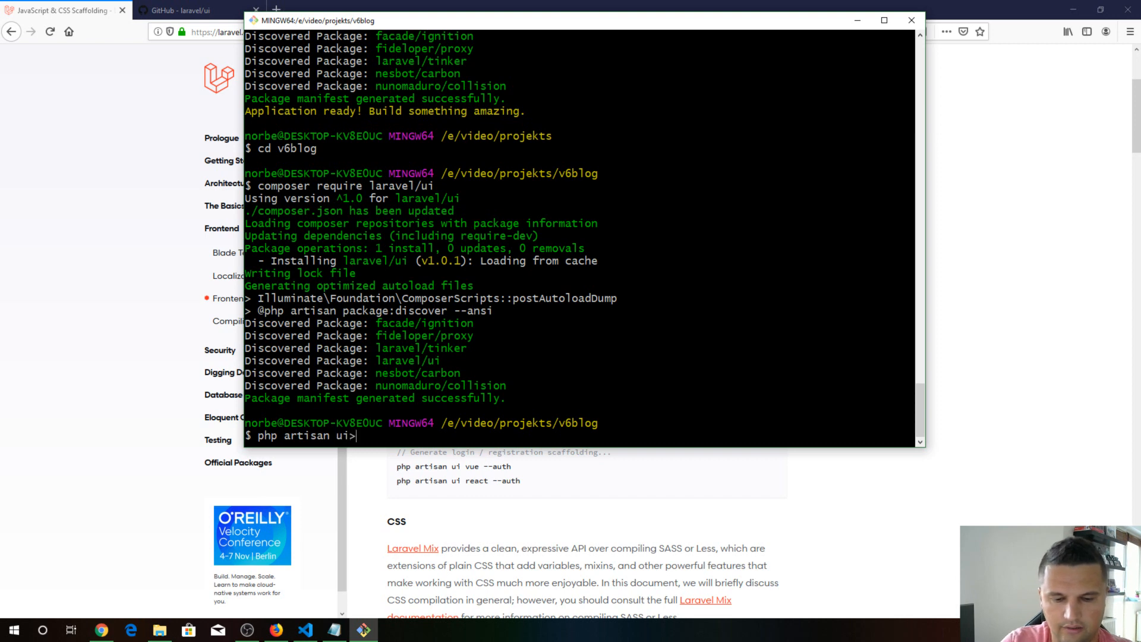
{"action": "type", "text": "a"}
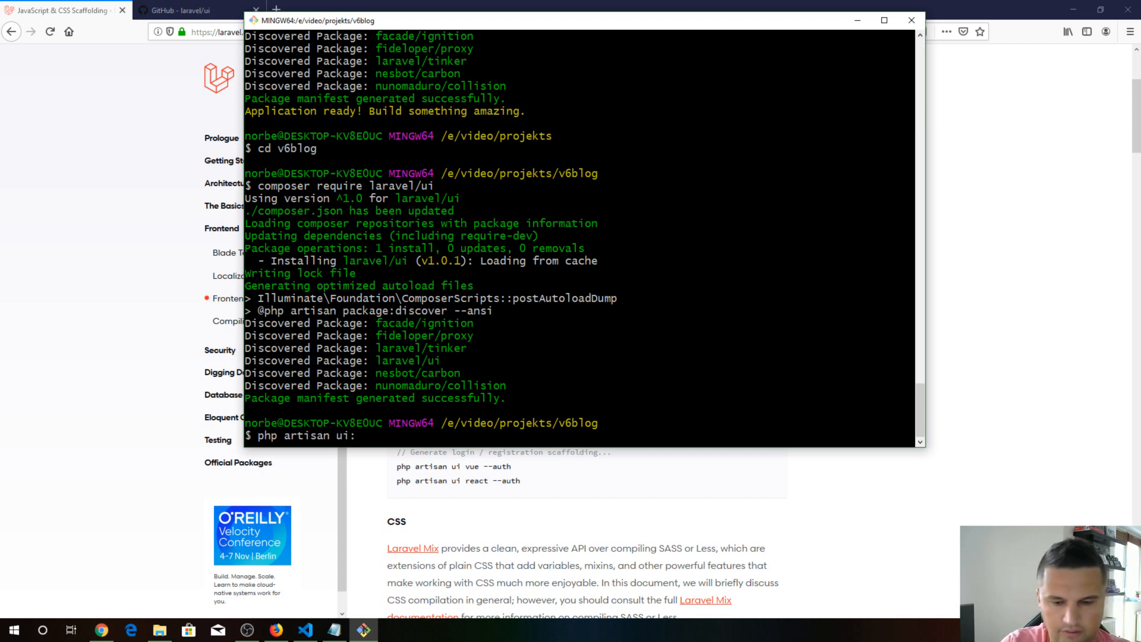
{"action": "type", "text": "auth"}
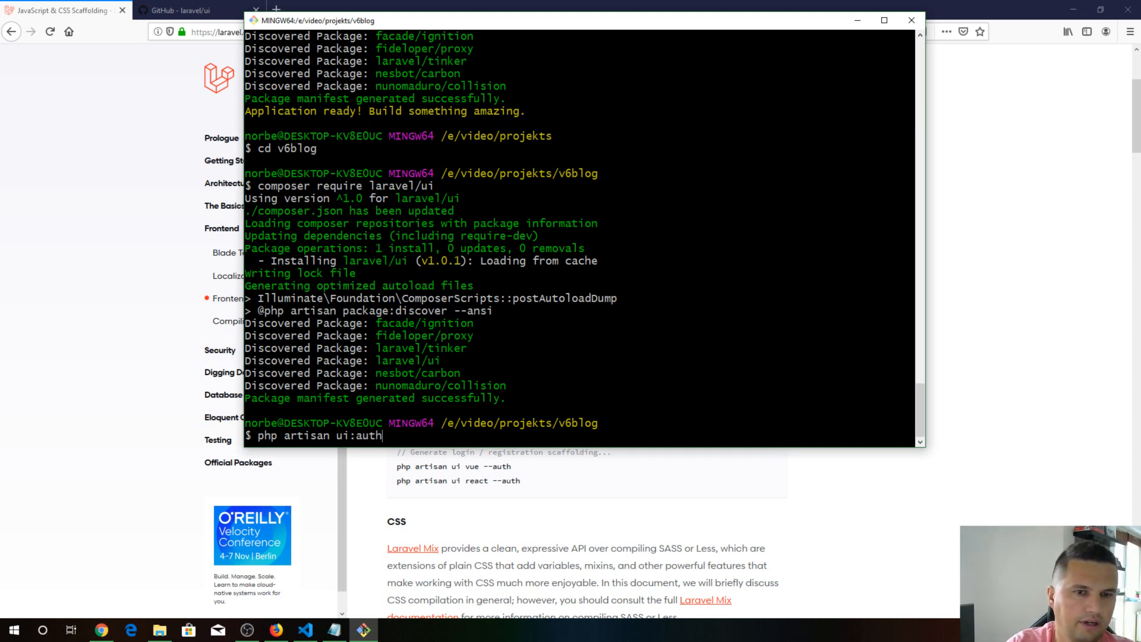
{"action": "key", "text": "BackSpace"}
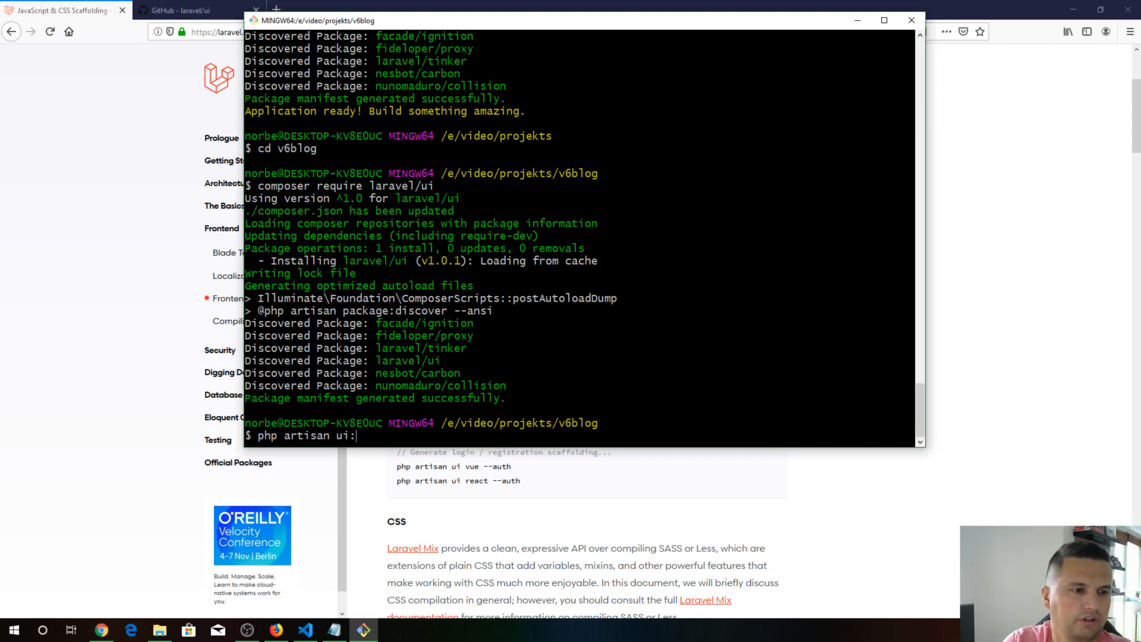
{"action": "key", "text": "BackSpace"}
{"action": "type", "text": " vue"}
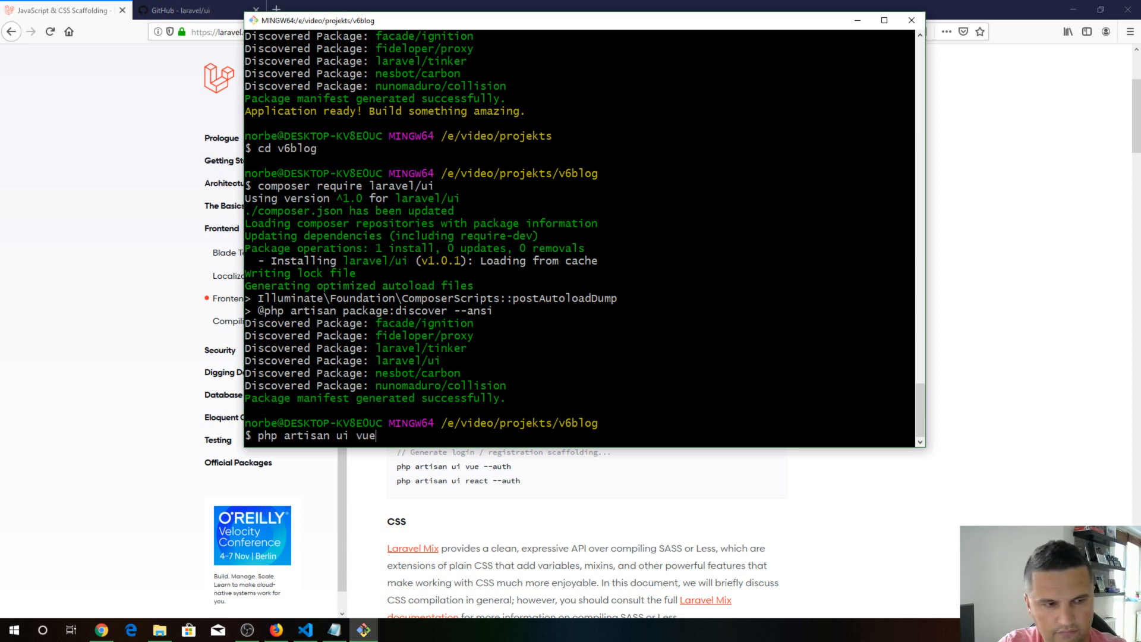
{"action": "type", "text": "--"}
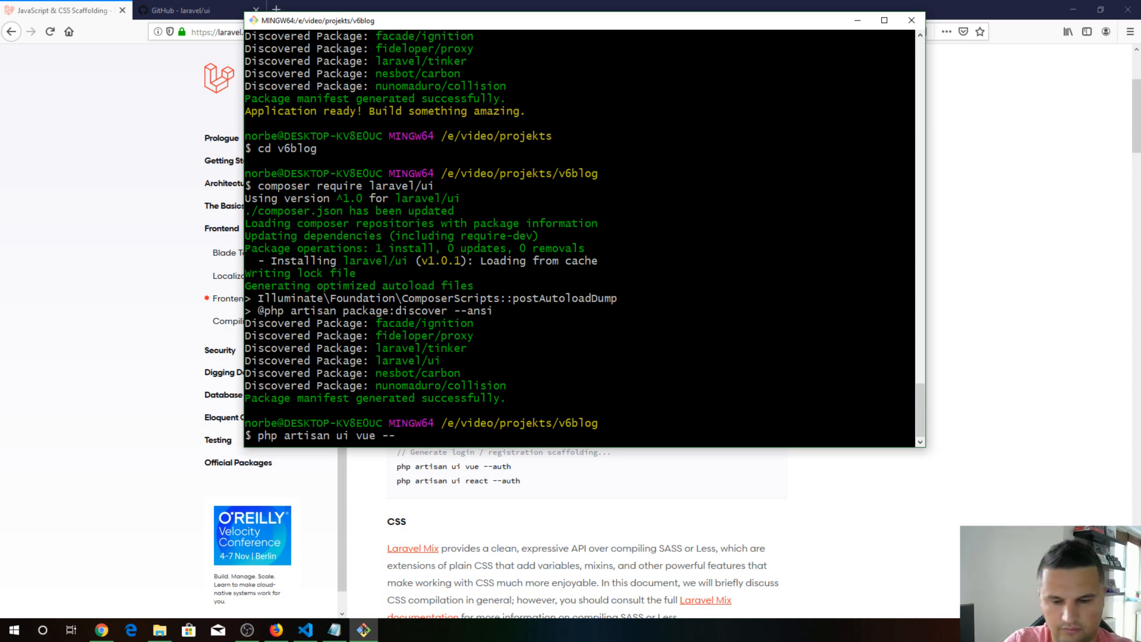
{"action": "type", "text": "auth"}
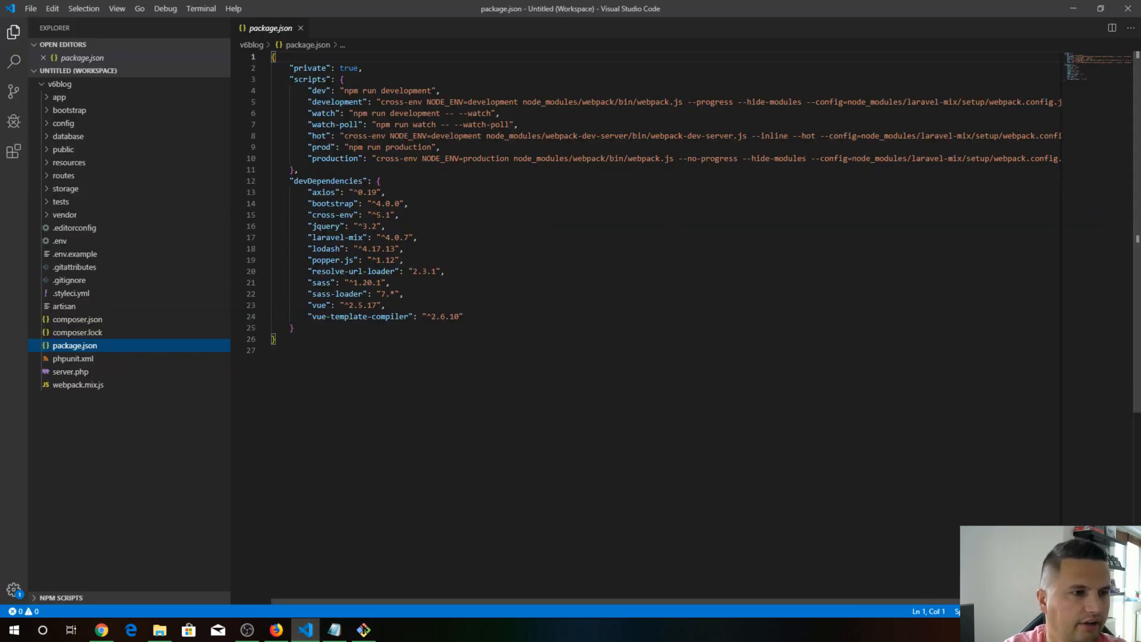
Inspect package.json dependencies in VS Code, then bring Git Bash forward
{"action": "triple_click", "coordinate": [333, 203]}
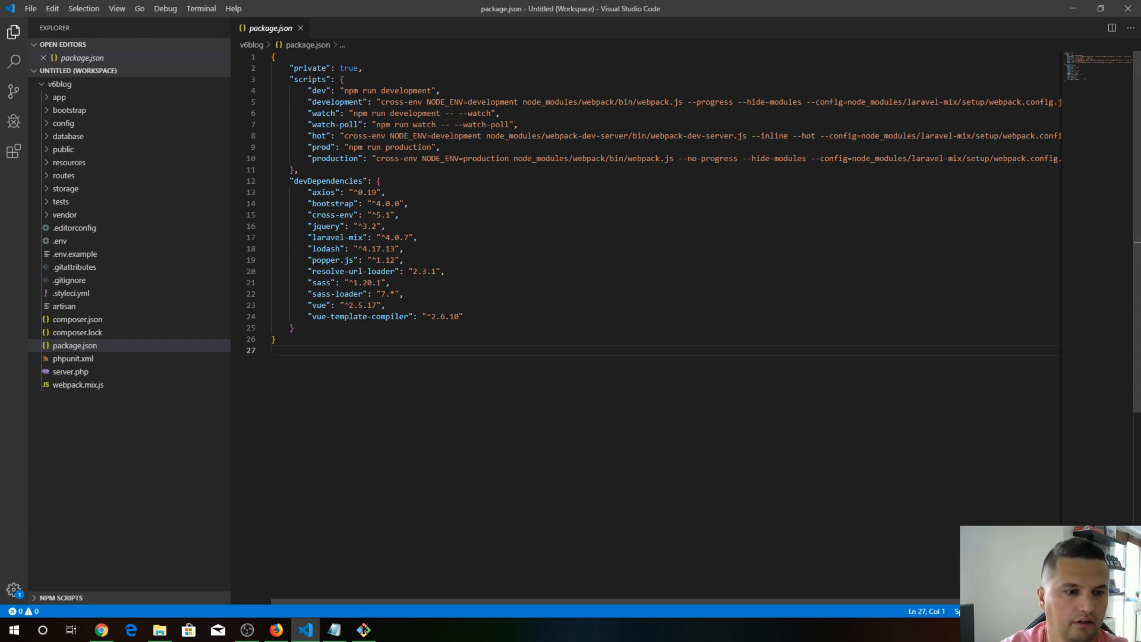
{"action": "left_click", "coordinate": [364, 630]}
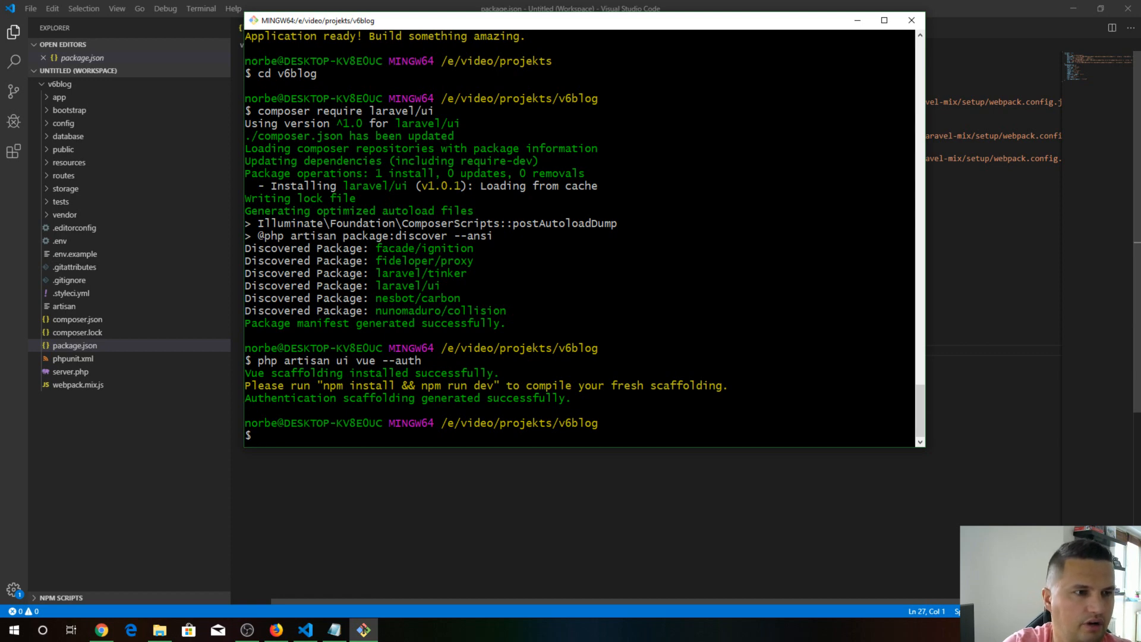
Run npm install to add 1010 packages with 0 vulnerabilities
{"action": "type", "text": "np"}
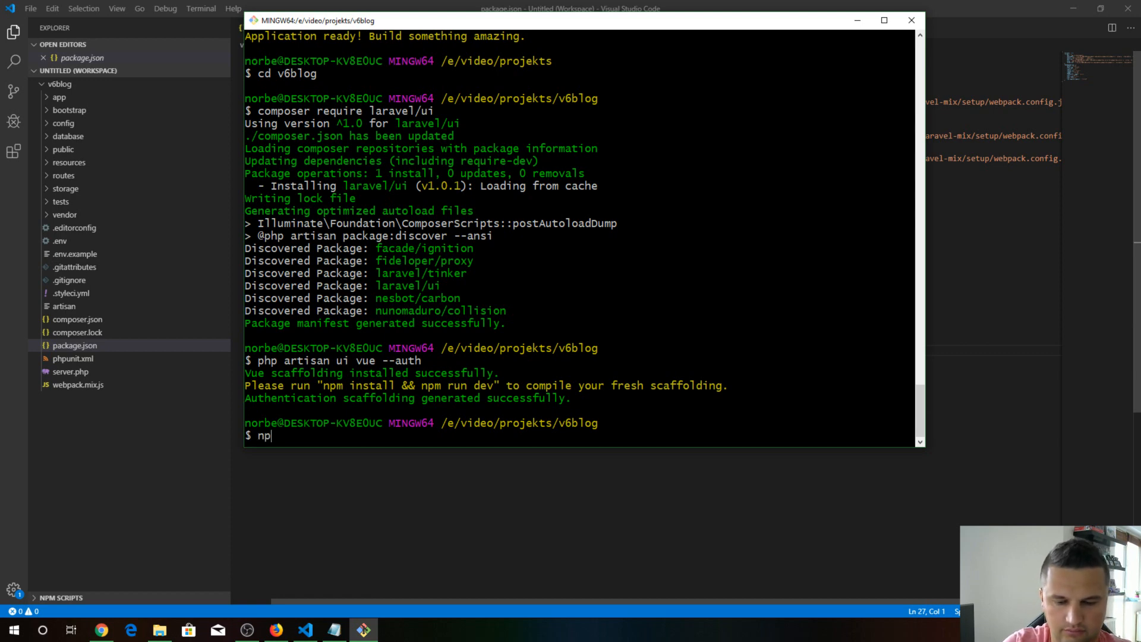
{"action": "type", "text": "m install"}
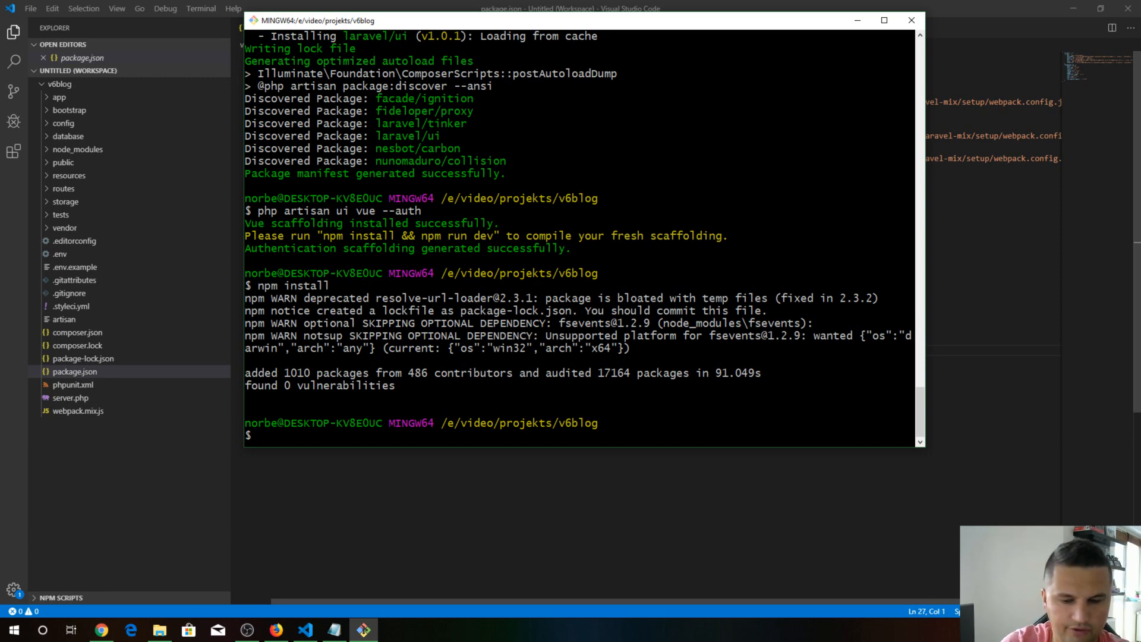
Run php artisan serve to start the local development server
{"action": "type", "text": "p"}
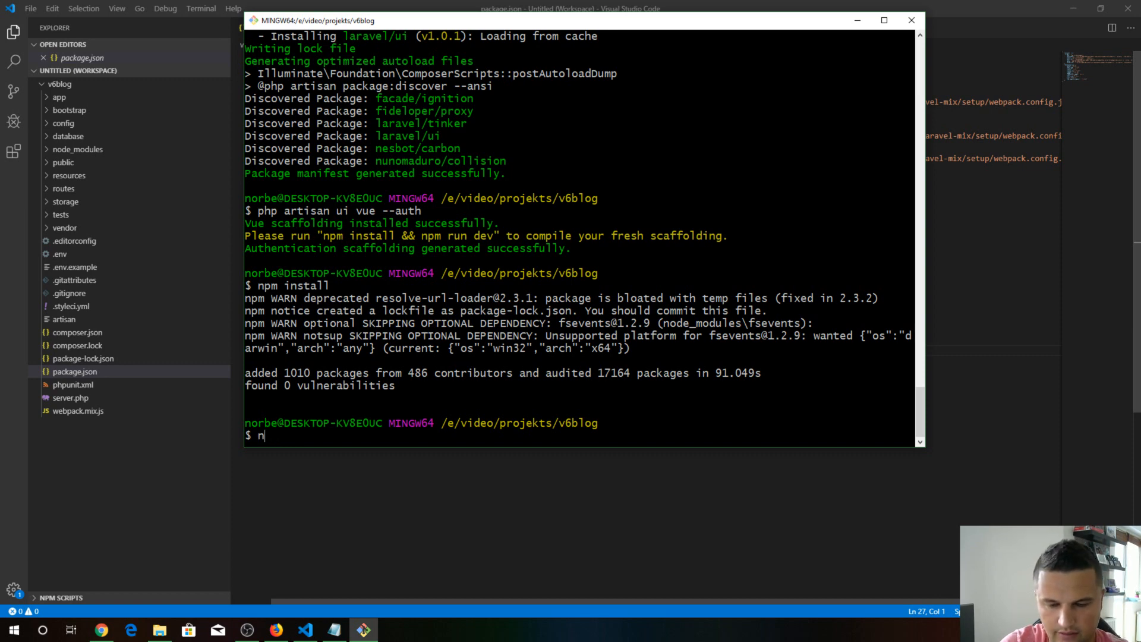
{"action": "type", "text": "pm ru"}
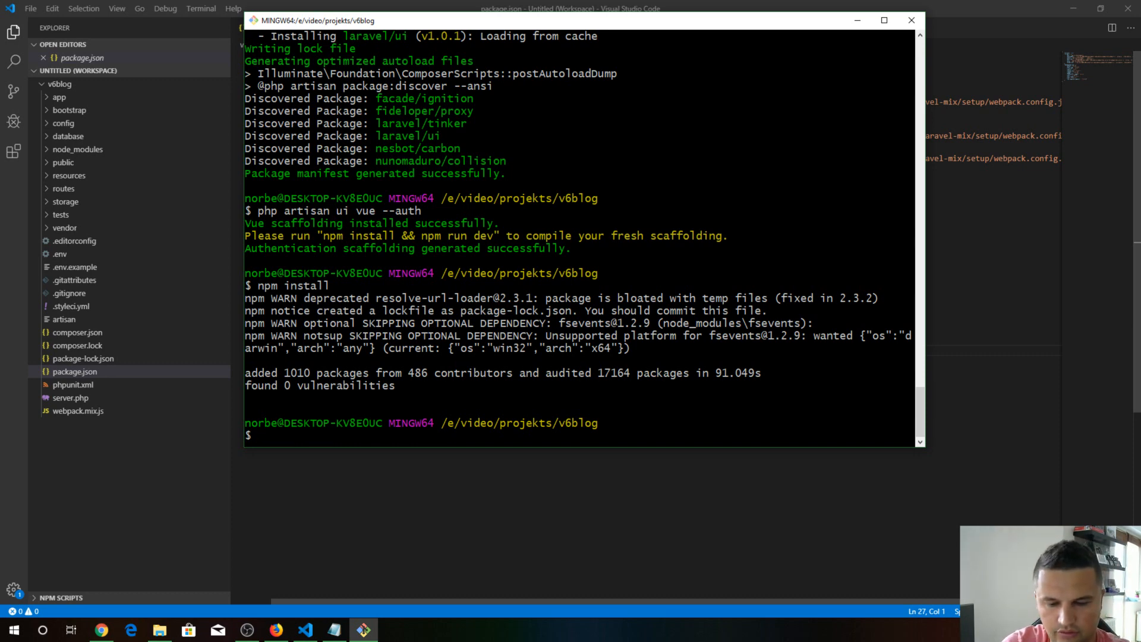
{"action": "type", "text": "php art"}
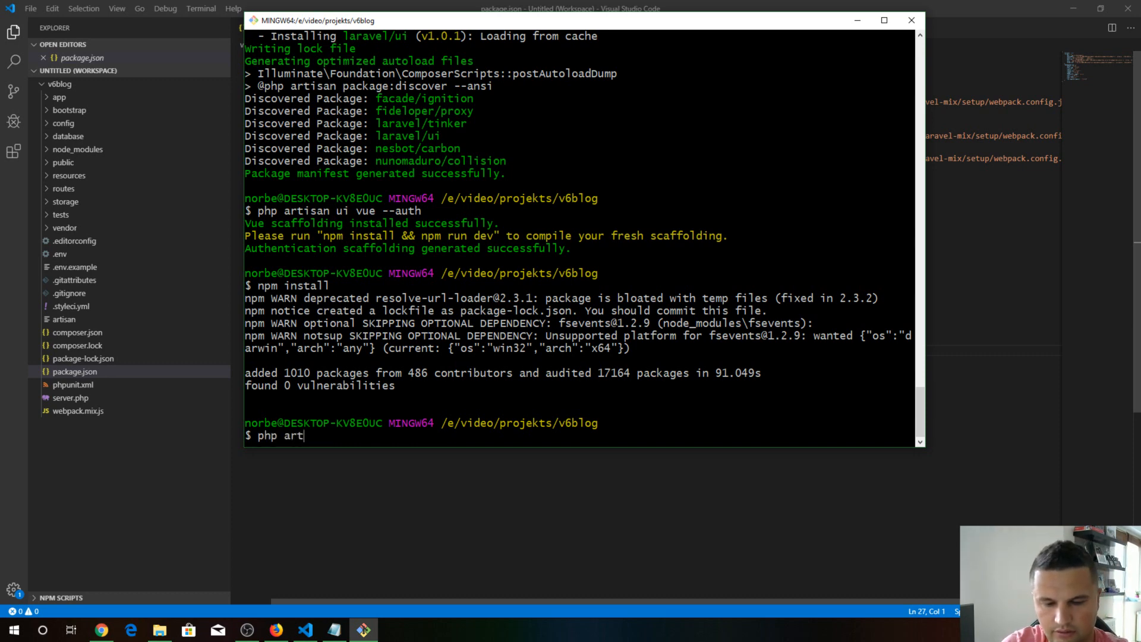
{"action": "type", "text": "isan ser"}
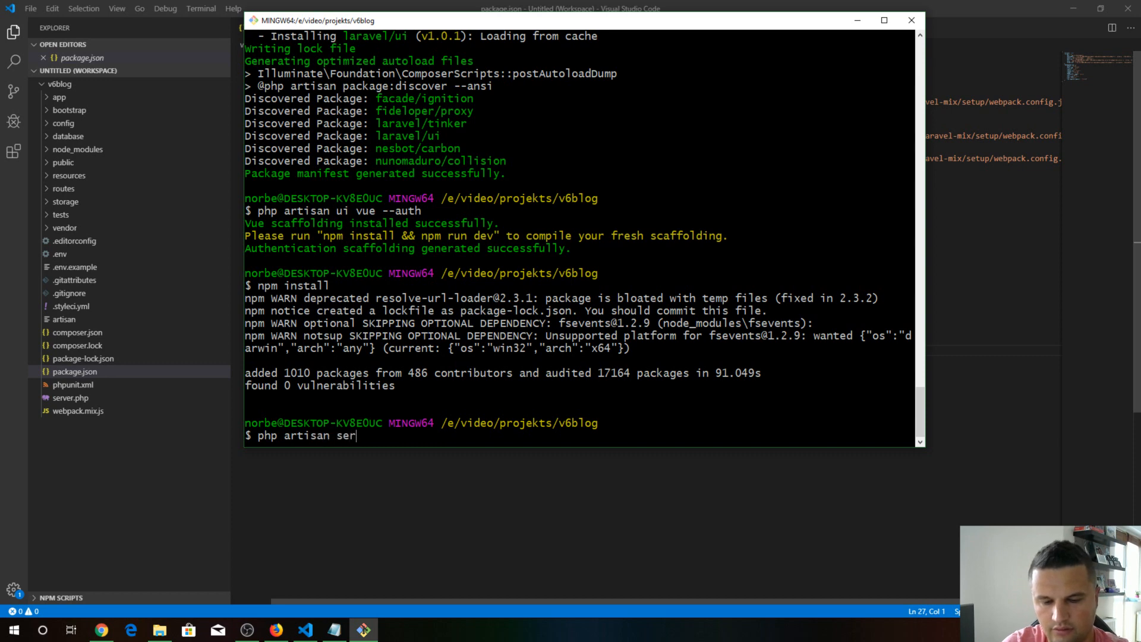
{"action": "key", "text": "Enter"}
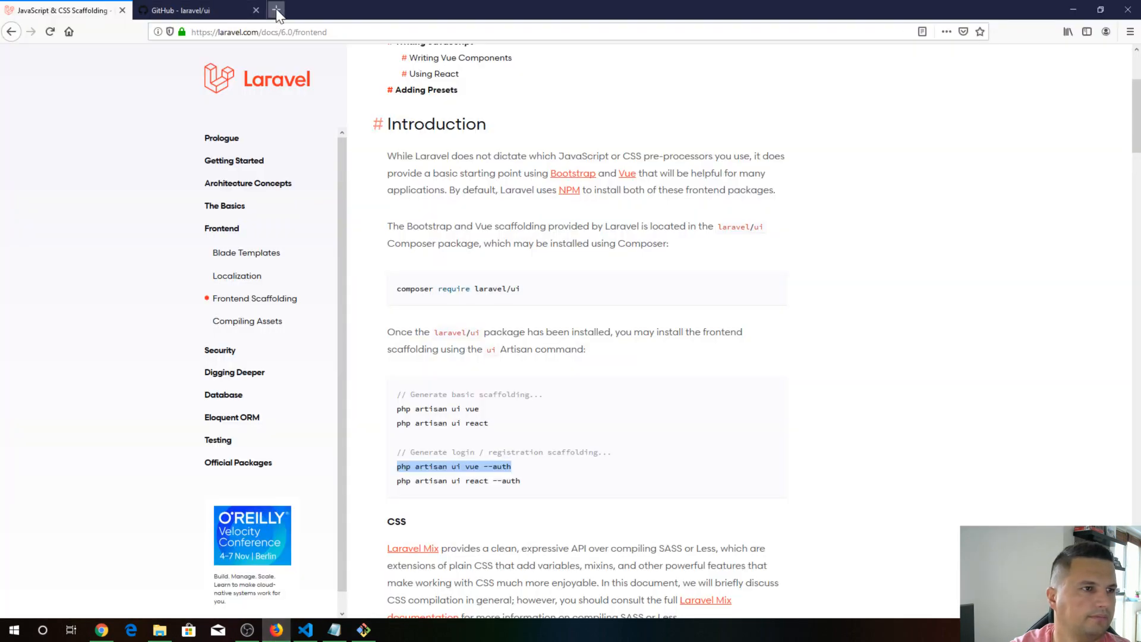
Browse to 127.0.0.1:8000 and its unstyled login page, then return to the terminal
{"action": "left_click", "coordinate": [282, 7]}
{"action": "type", "text": "127.0.0.1:8000"}
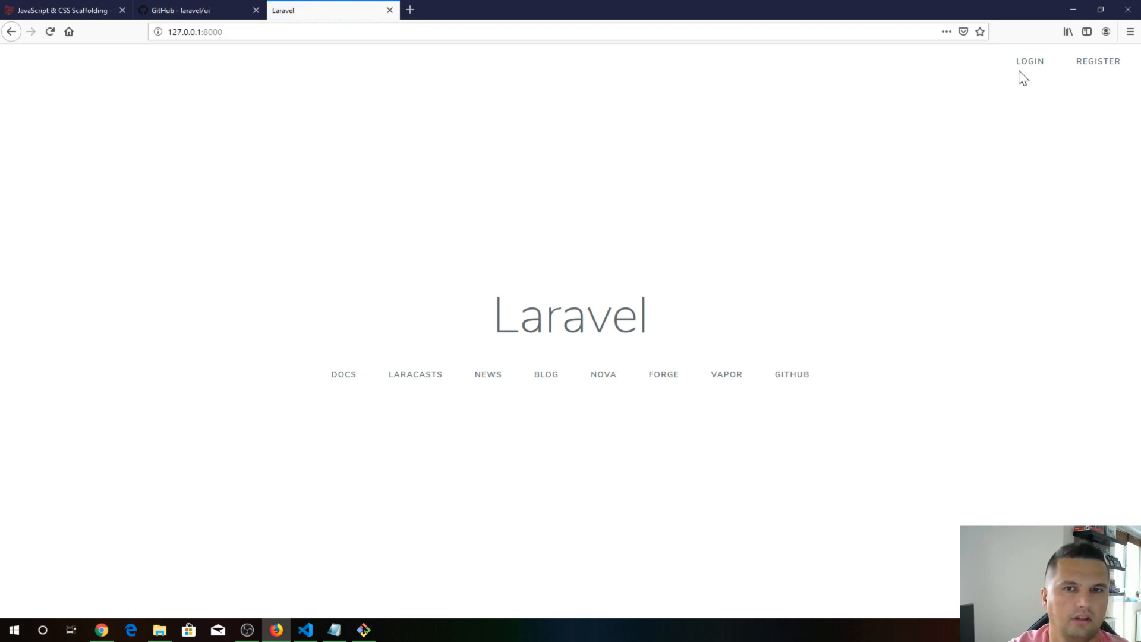
{"action": "mouse_move", "coordinate": [1070, 75]}
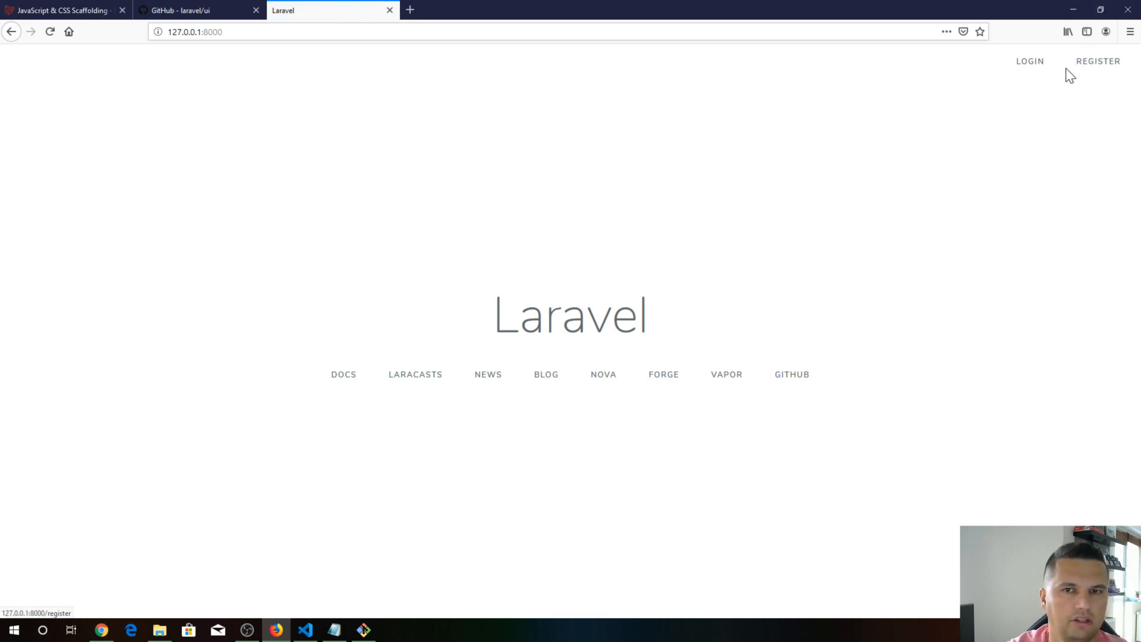
{"action": "mouse_move", "coordinate": [1032, 71]}
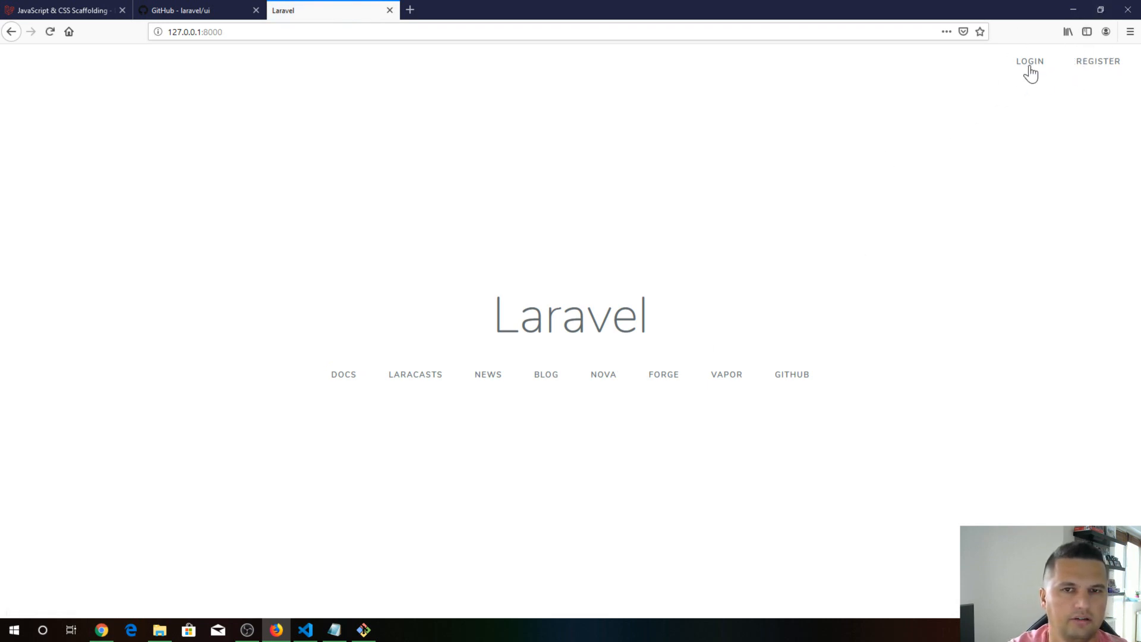
{"action": "left_click", "coordinate": [1030, 62]}
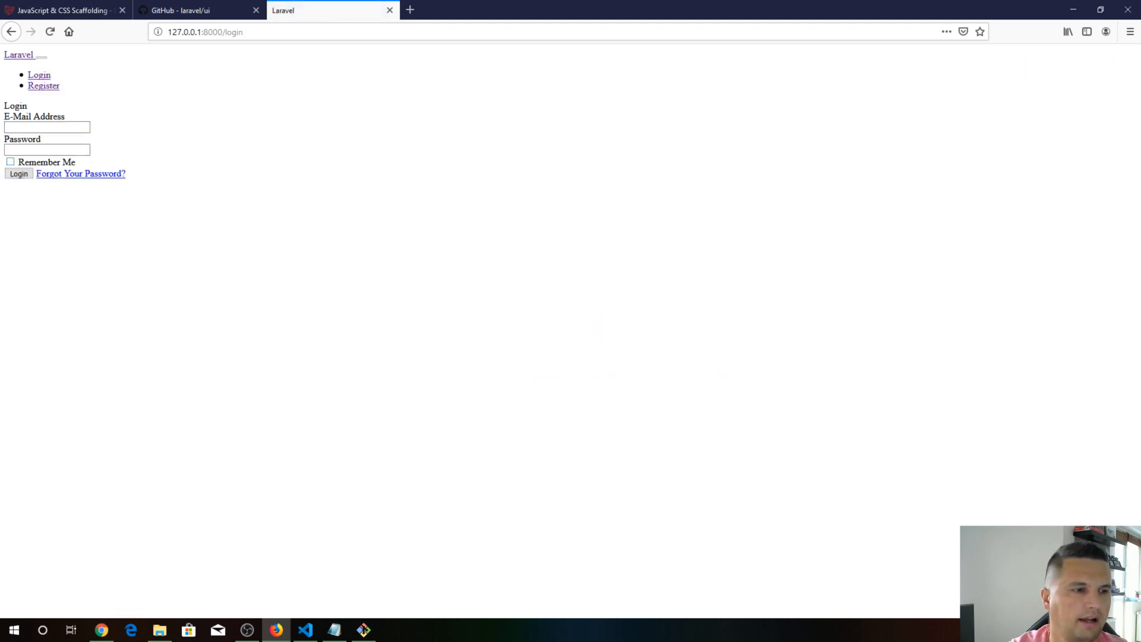
{"action": "left_click", "coordinate": [363, 629]}
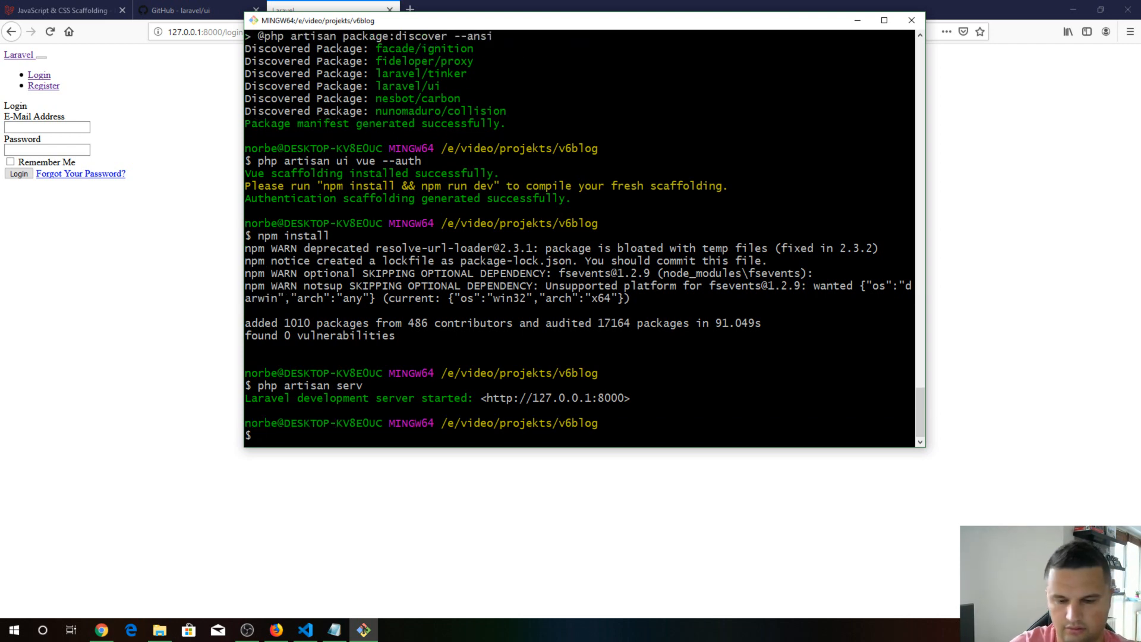
Run npm run dev to build app.css and app.js, then view the Bootstrap-styled register page
{"action": "type", "text": "npm run d"}
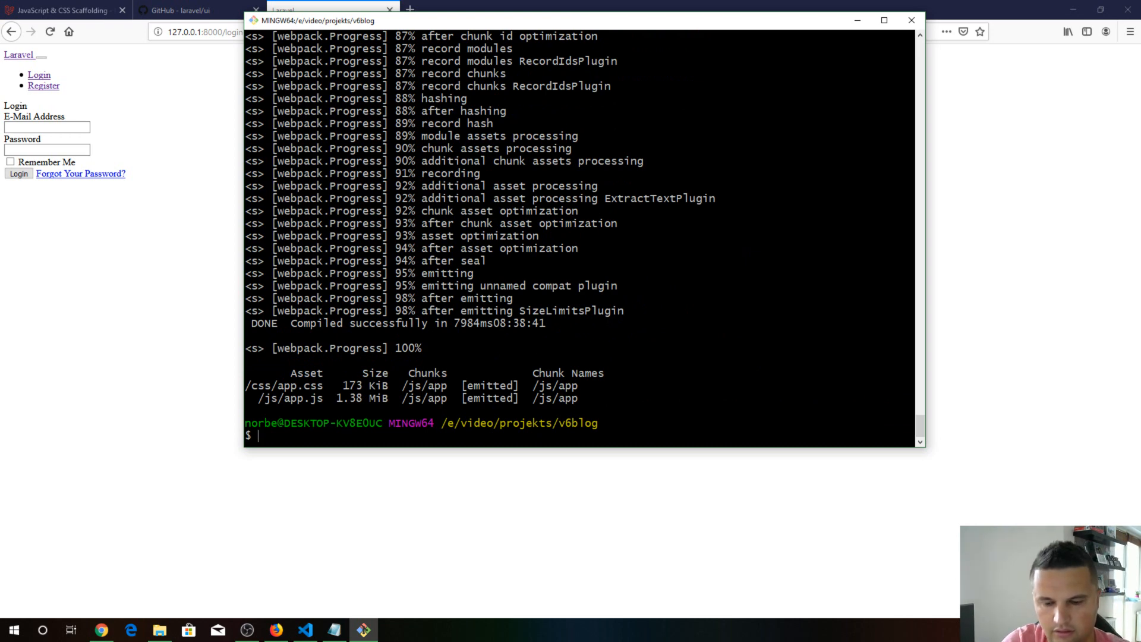
{"action": "type", "text": "p"}
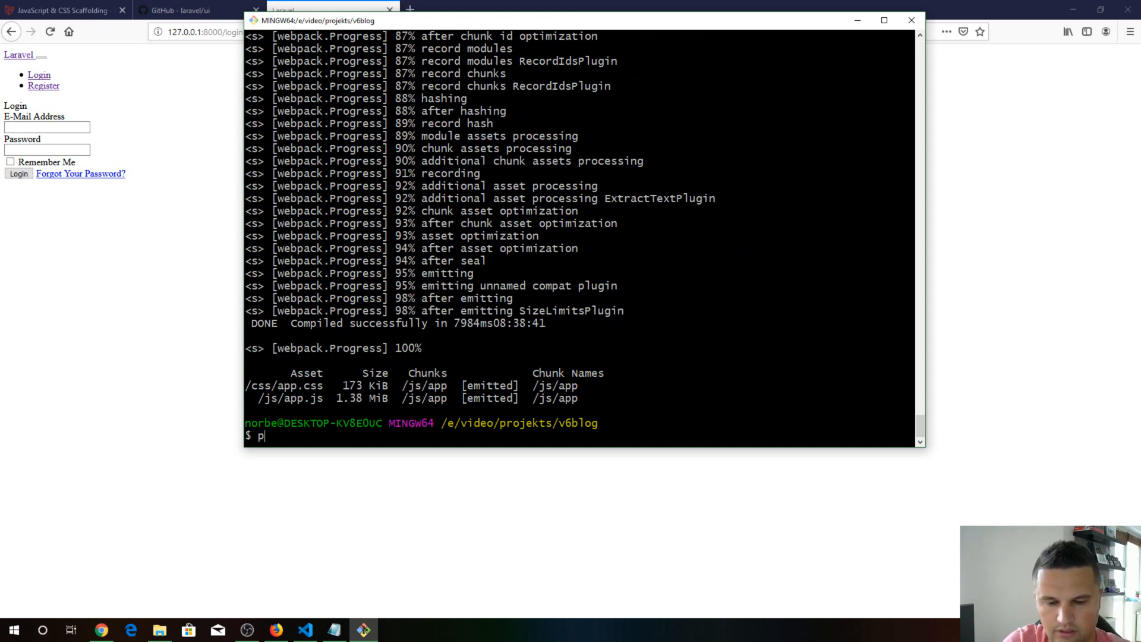
{"action": "type", "text": "hp artis"}
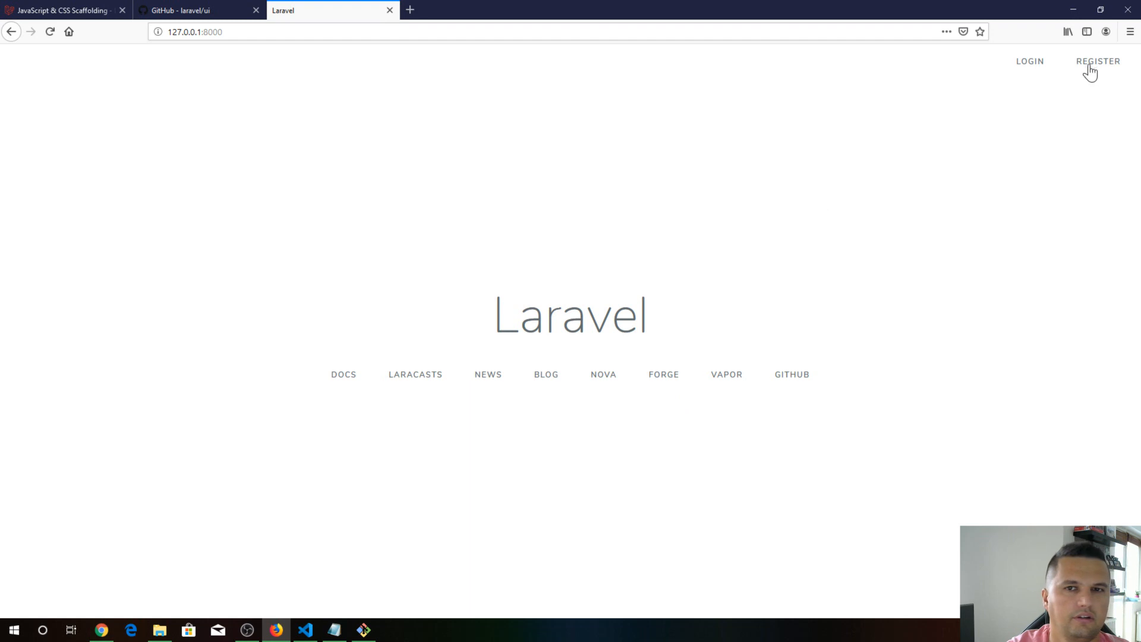
{"action": "left_click", "coordinate": [1097, 61]}
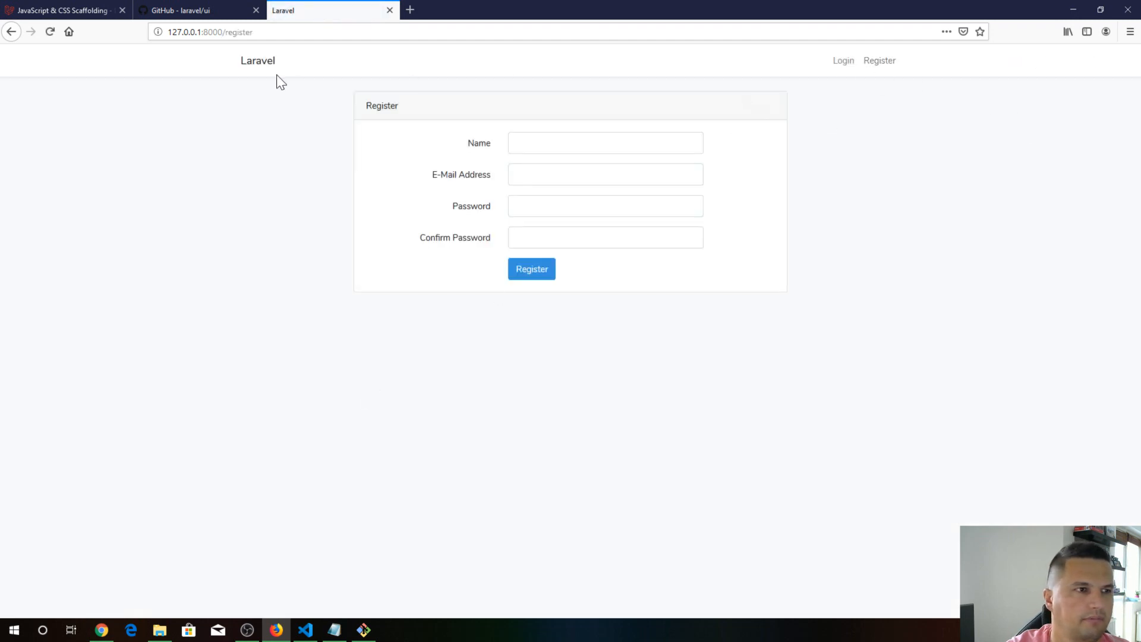